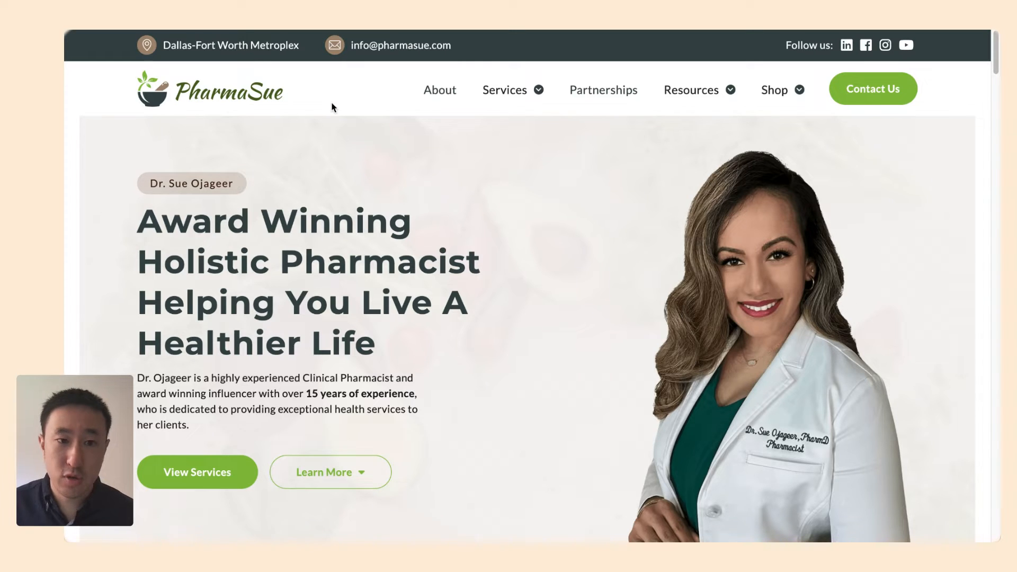
Add an empty HTML Embed element to the container under the Podcast / Playlist heading.
scroll("down", 3)
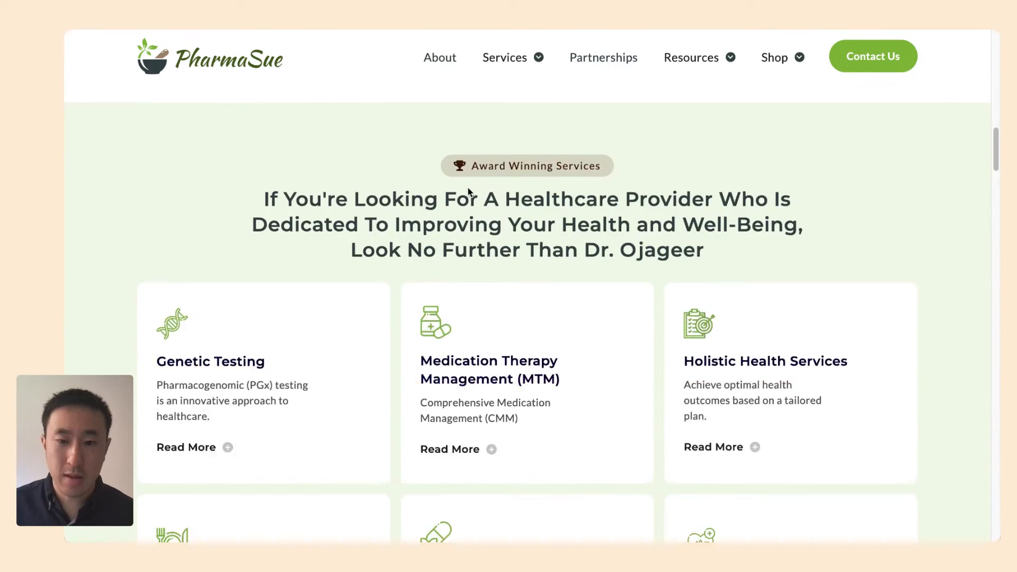
scroll("down", 3)
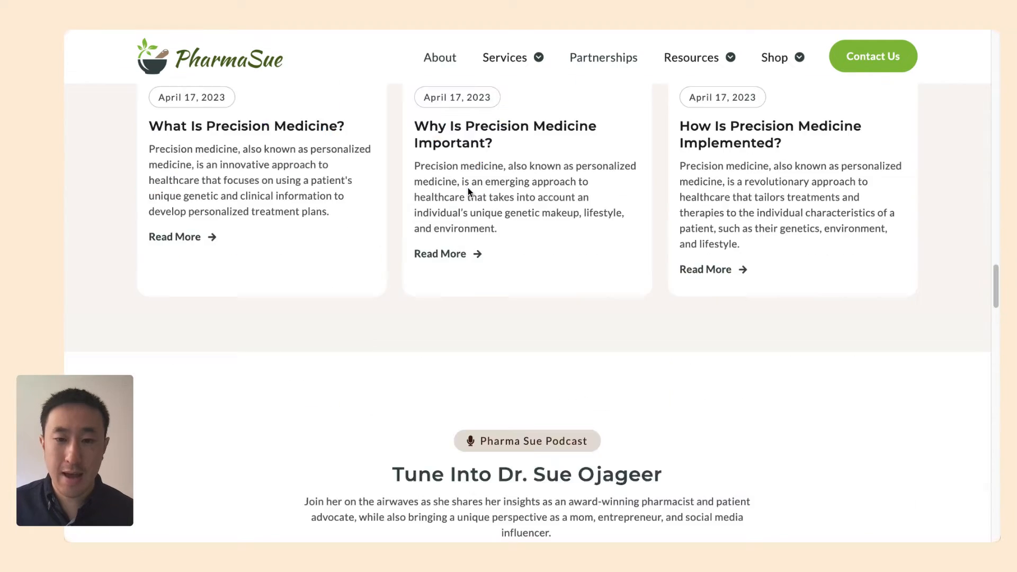
scroll("down", 3)
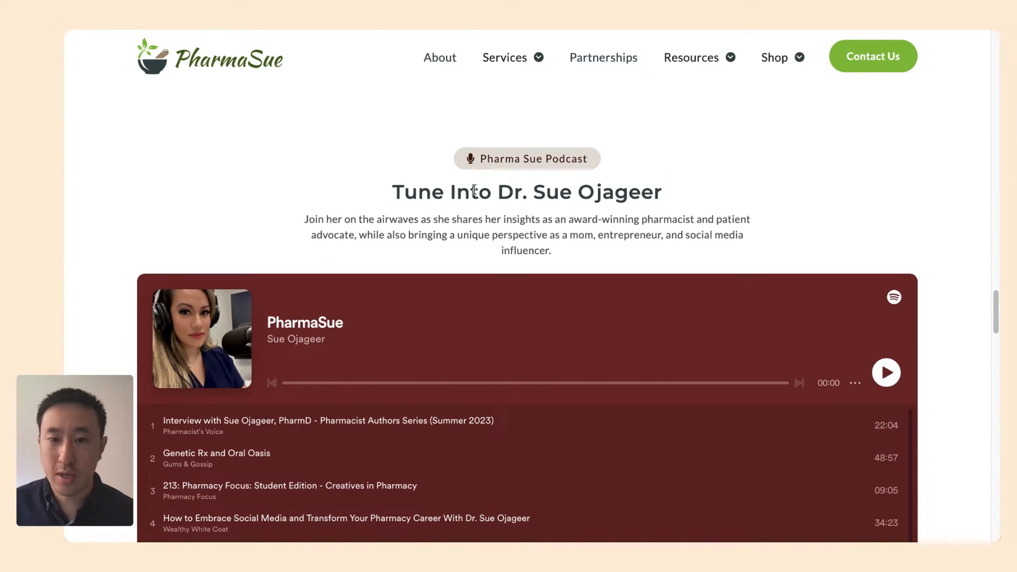
scroll("down", 3)
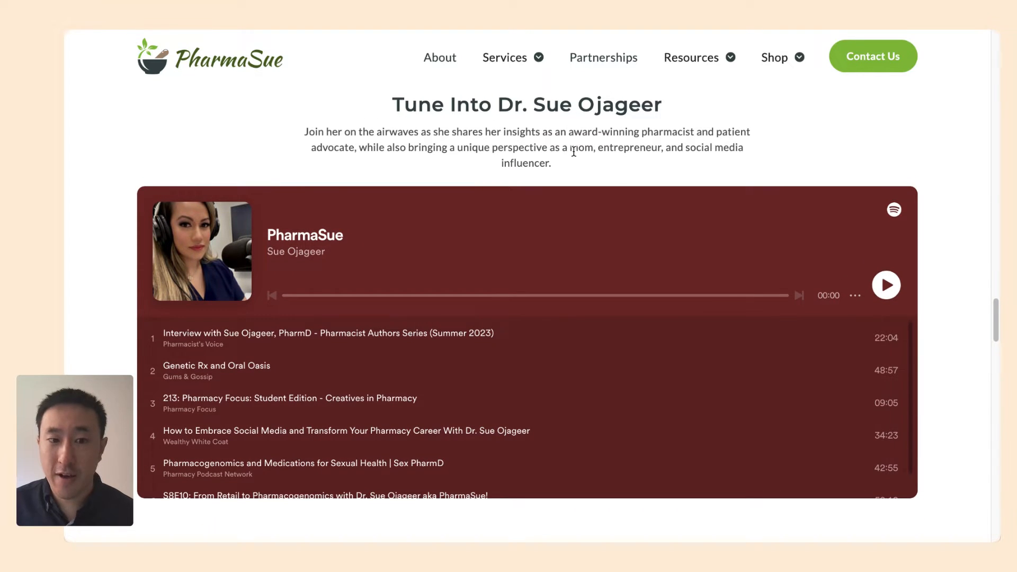
mouse_move(700, 275)
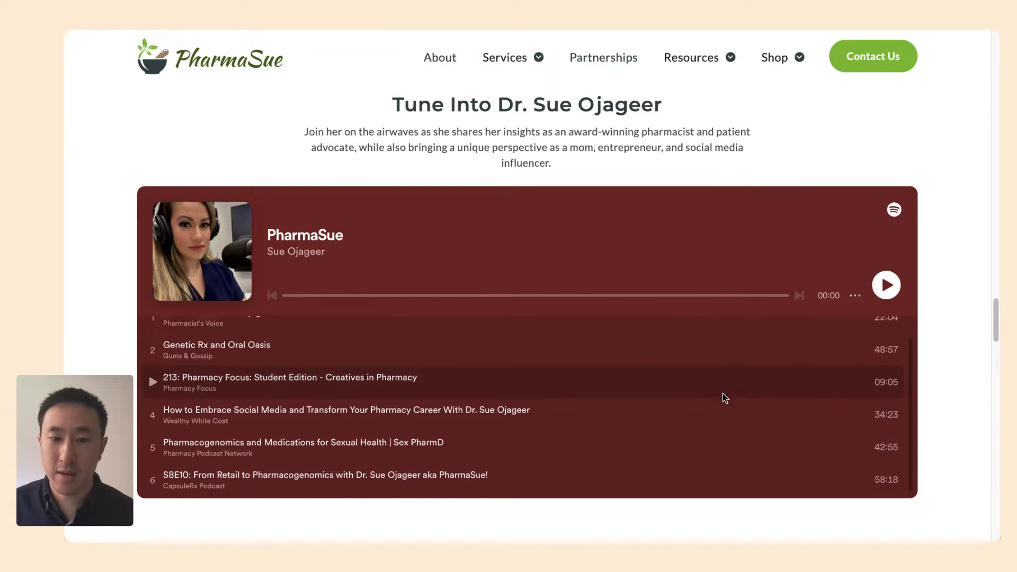
scroll("up", 3)
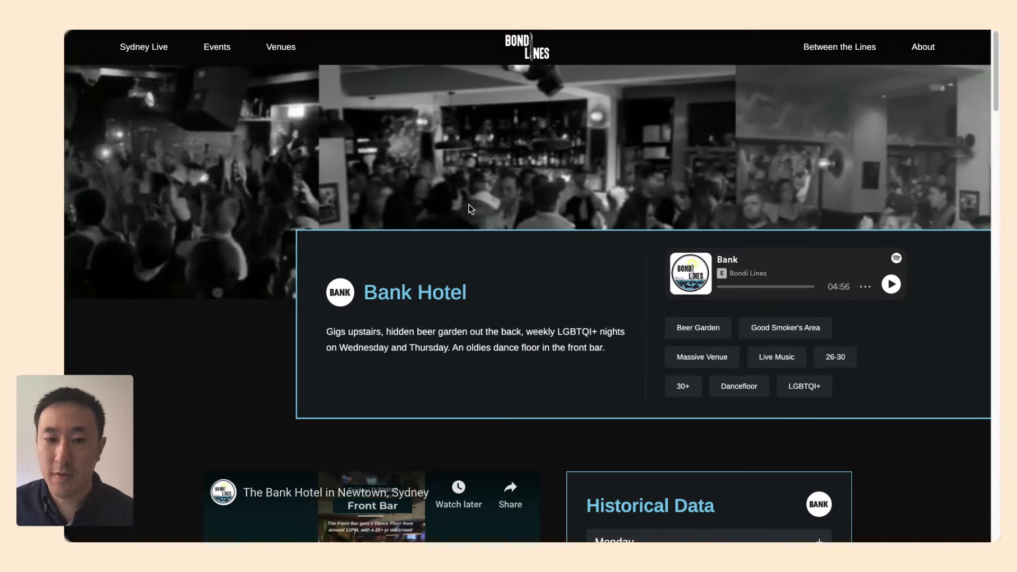
scroll("down", 3)
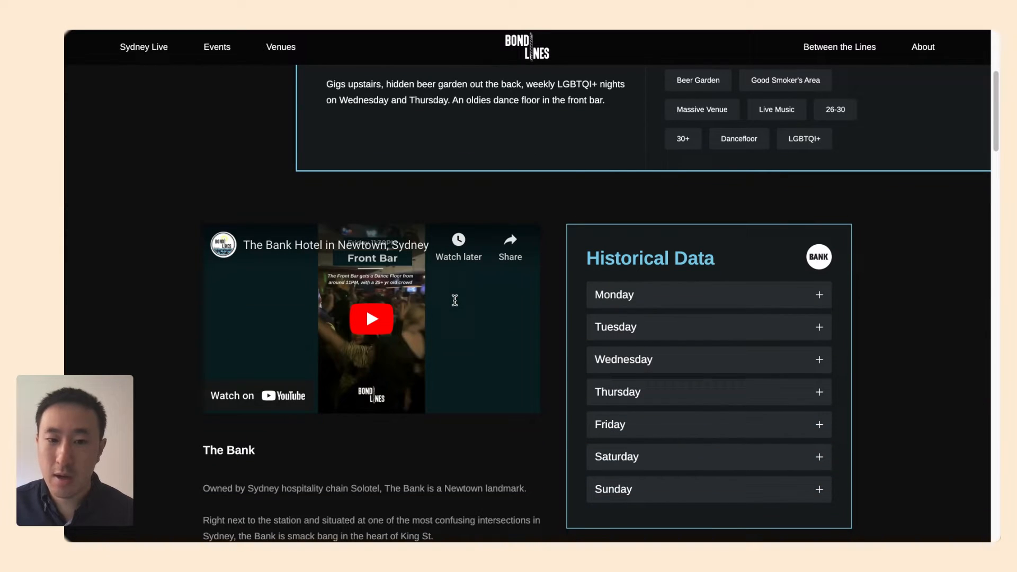
mouse_move(671, 311)
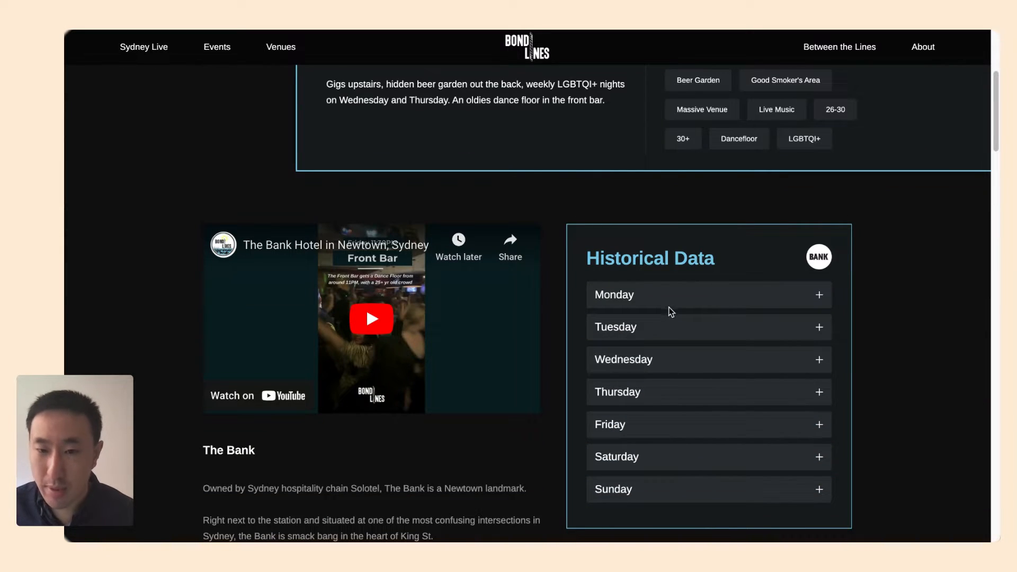
scroll("down", 3)
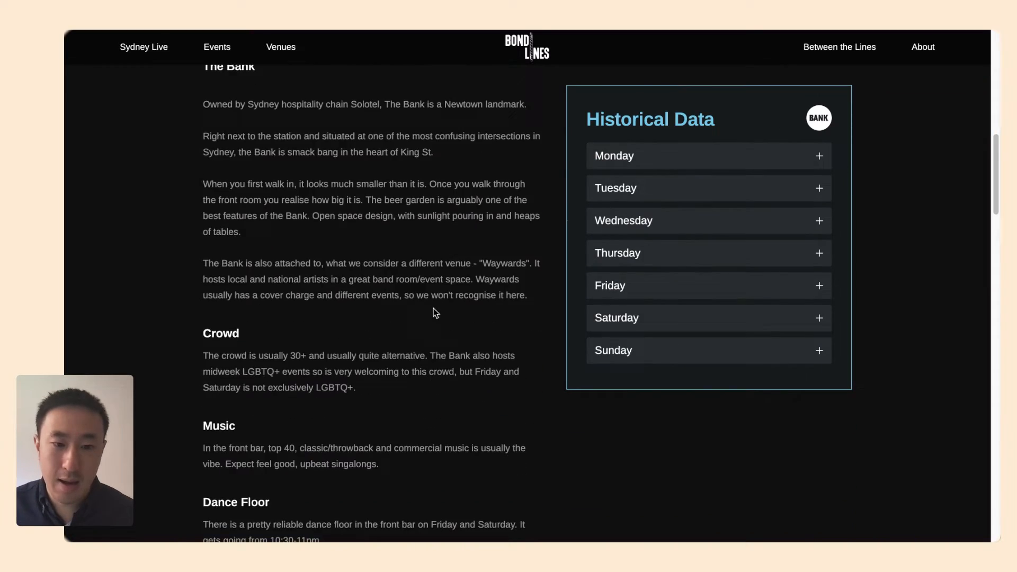
scroll("up", 3)
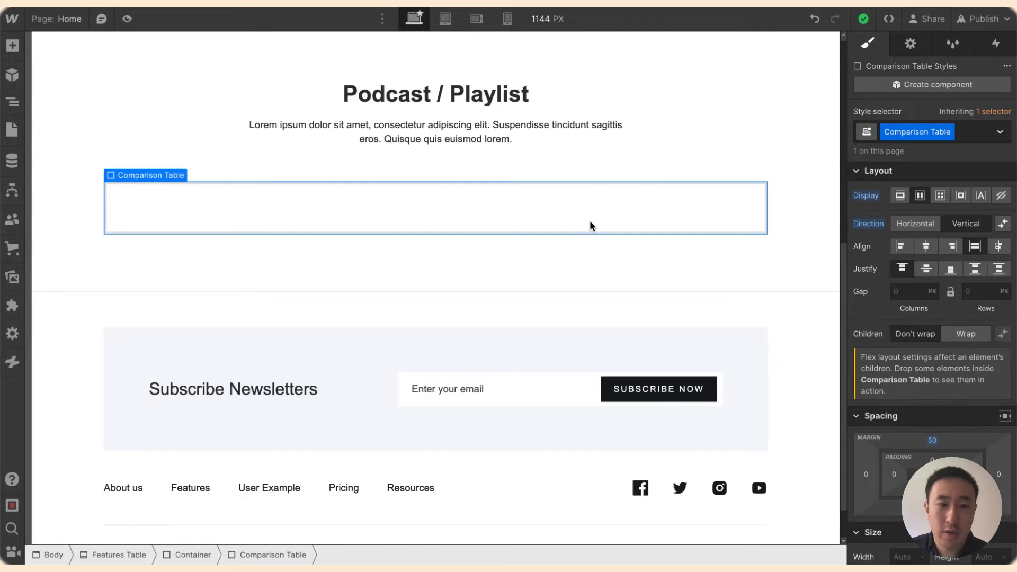
scroll("up", 3)
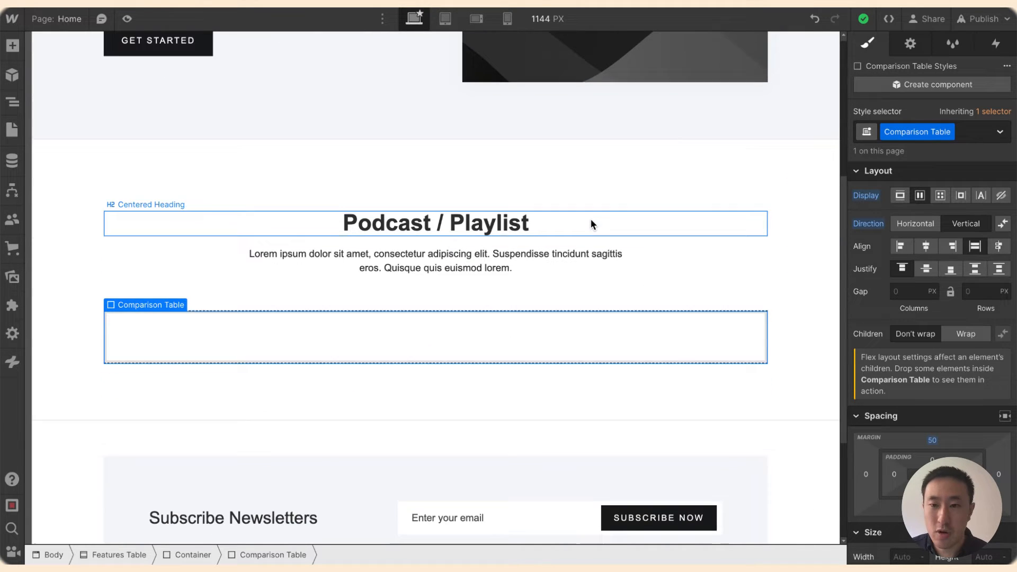
left_click(11, 46)
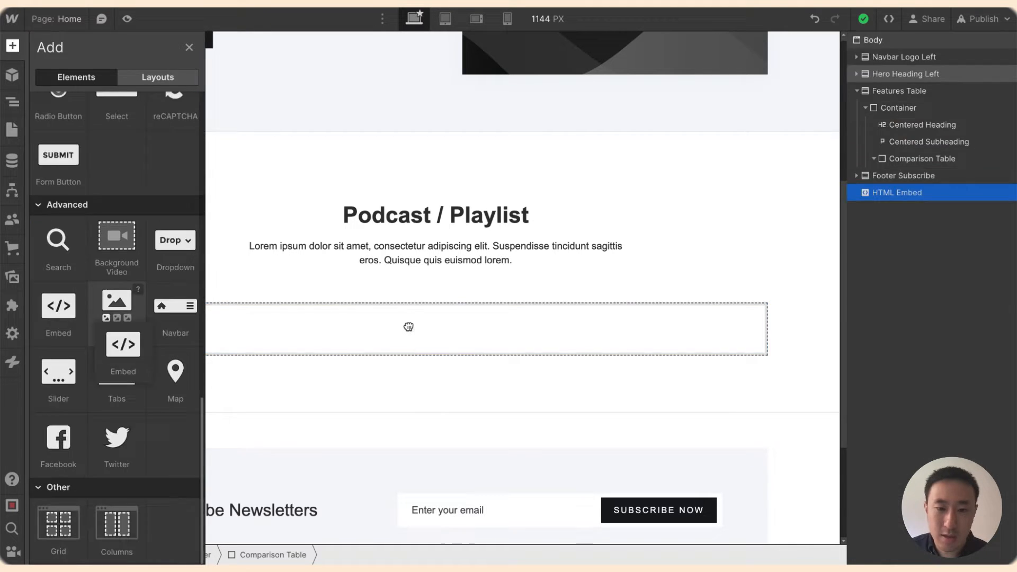
double_click(409, 327)
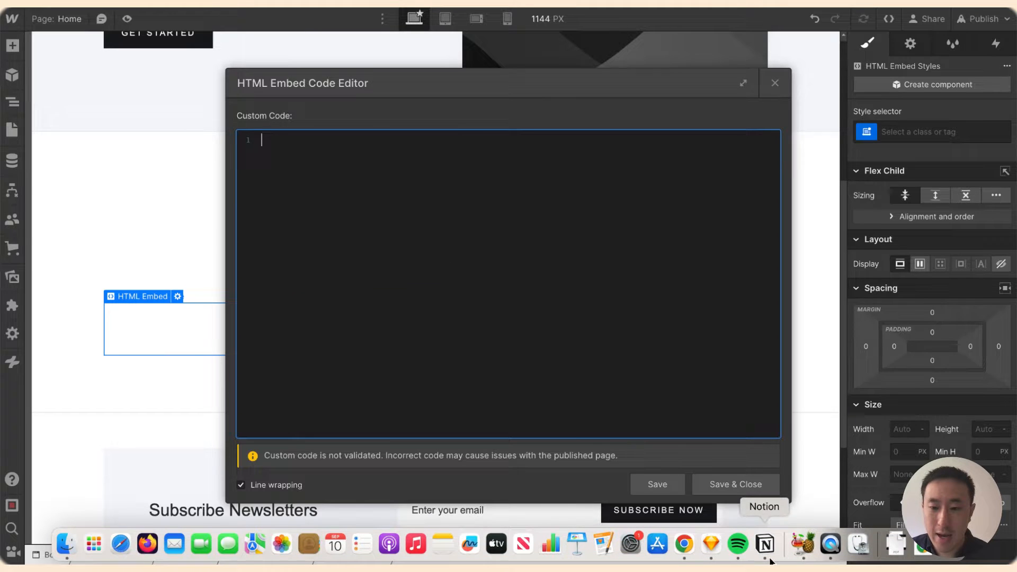
Switch from Webflow to the Spotify app via the Dock.
left_click(737, 545)
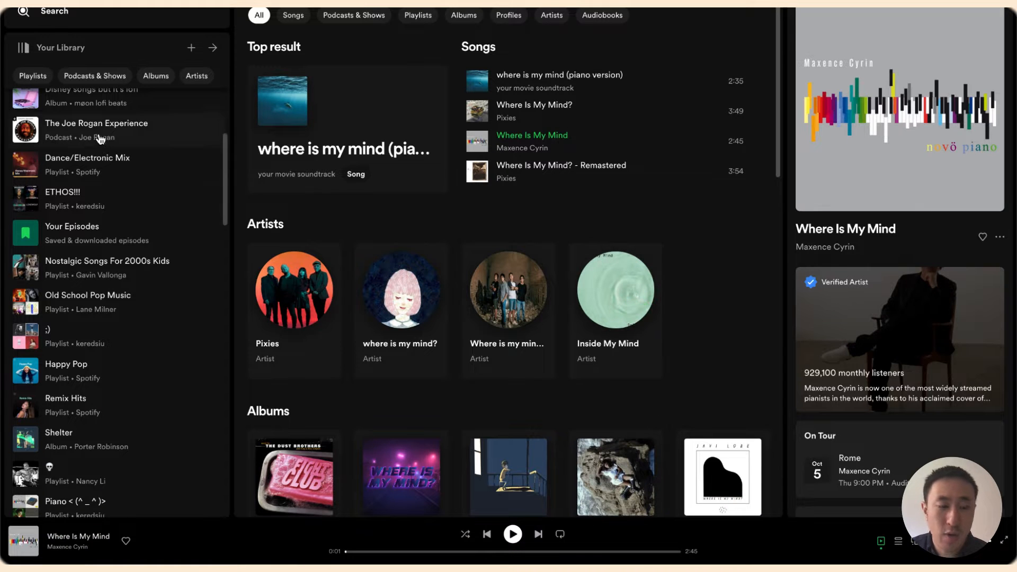
Choose Share > Embed playlist for Nostalgic Songs For 2000s Kids from its ••• menu.
left_click(108, 267)
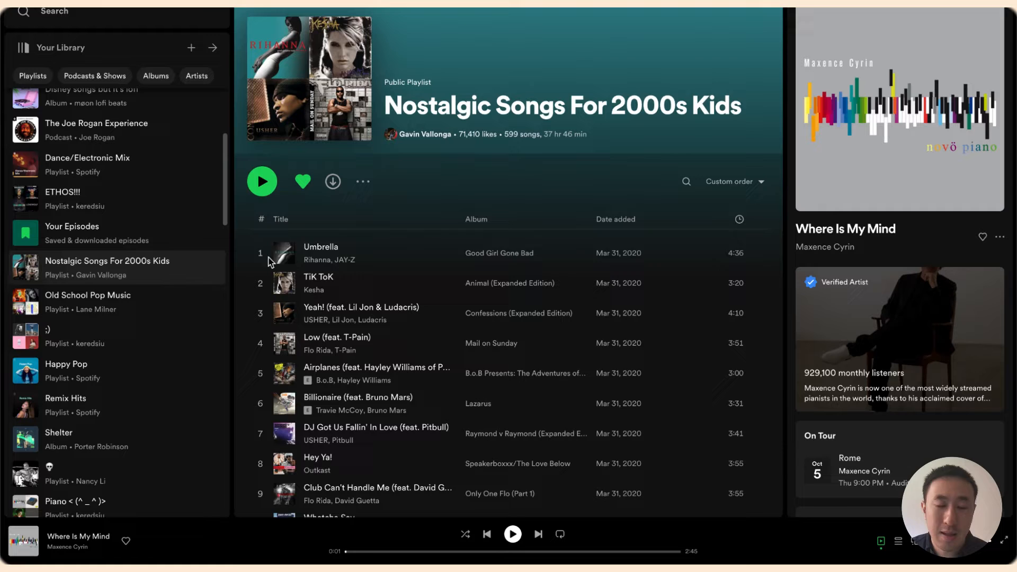
mouse_move(472, 118)
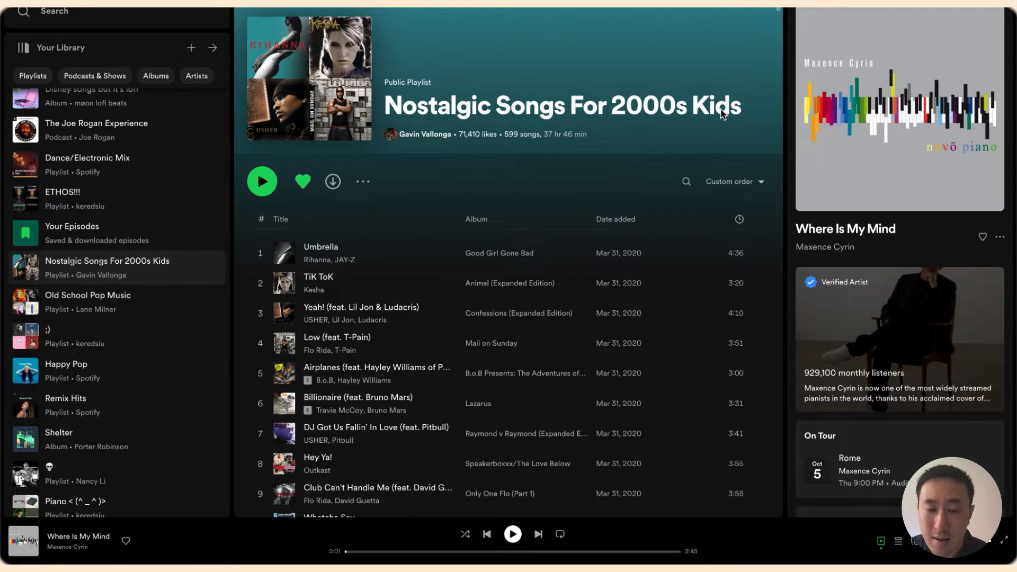
mouse_move(373, 185)
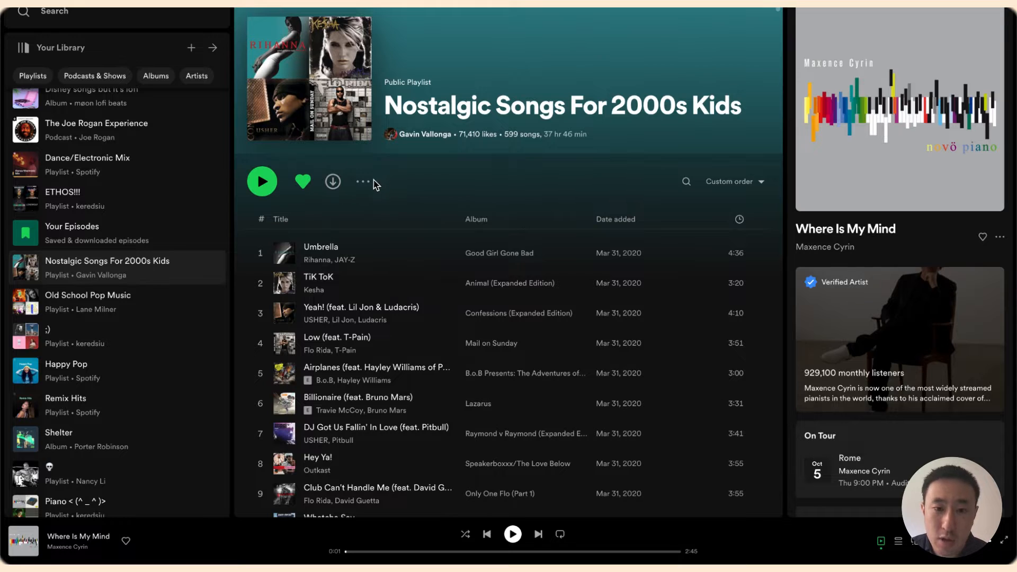
left_click(362, 181)
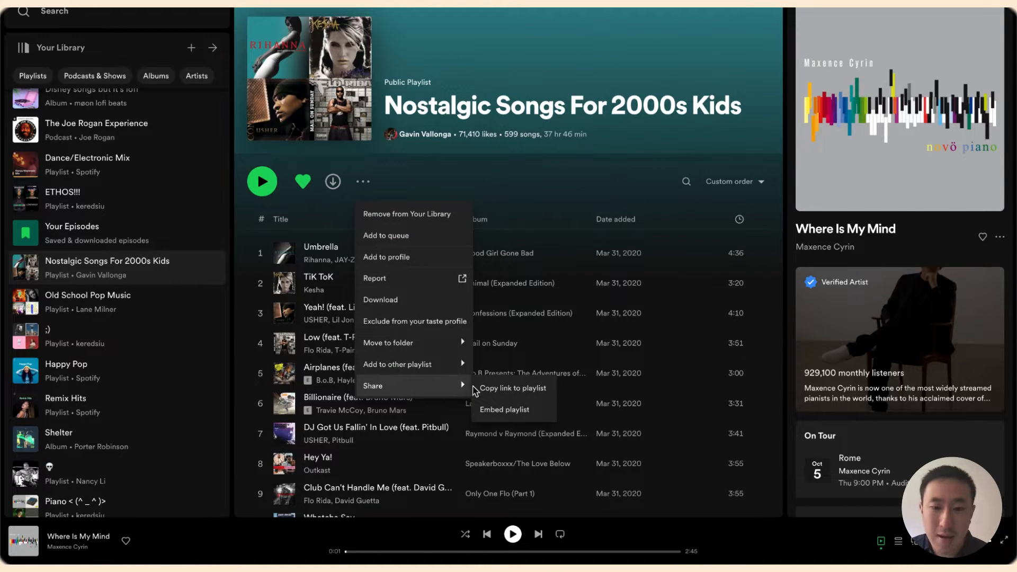
left_click(506, 409)
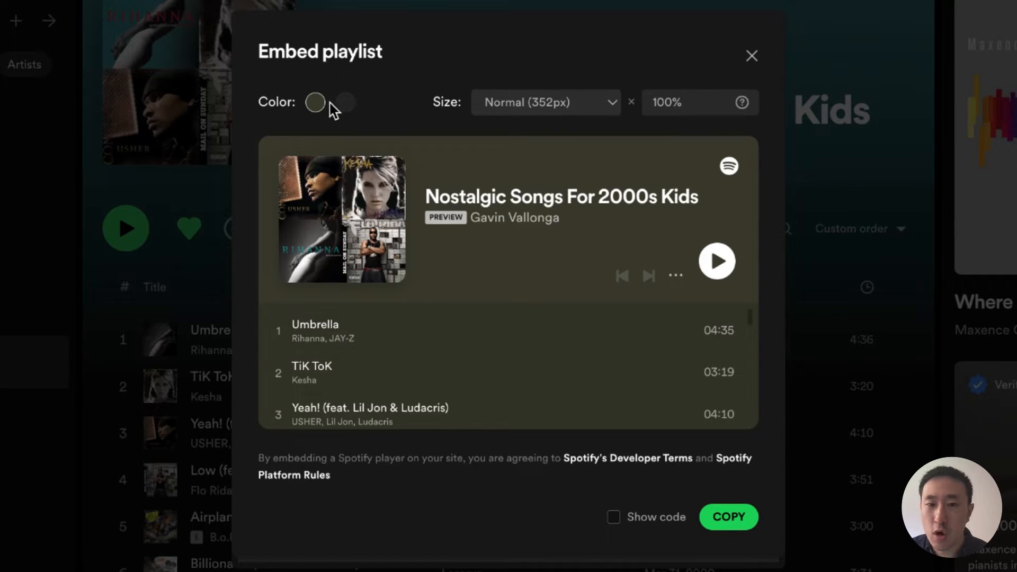
Try the dark player colour, then restore the album-matched colour theme.
left_click(344, 103)
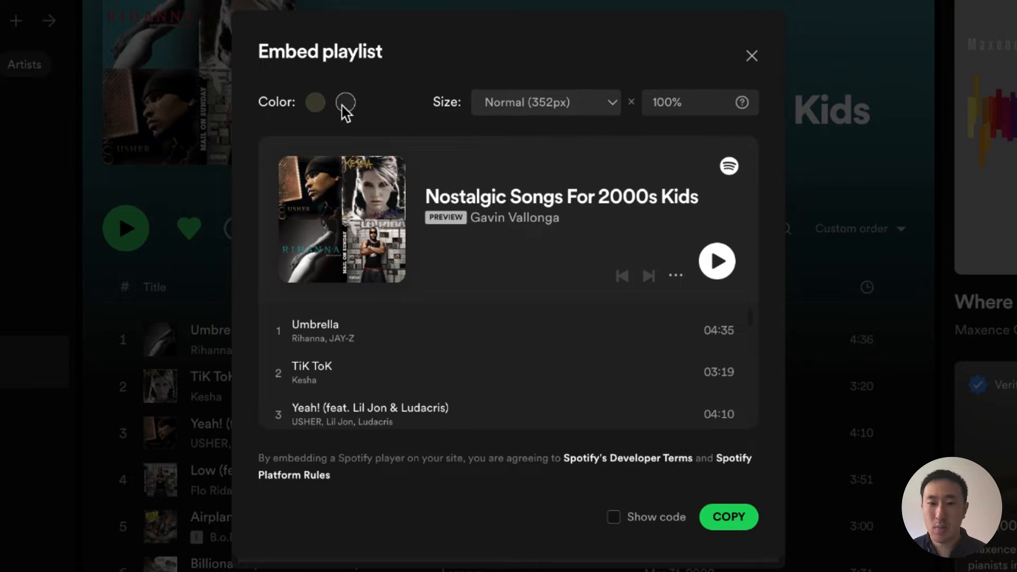
left_click(315, 102)
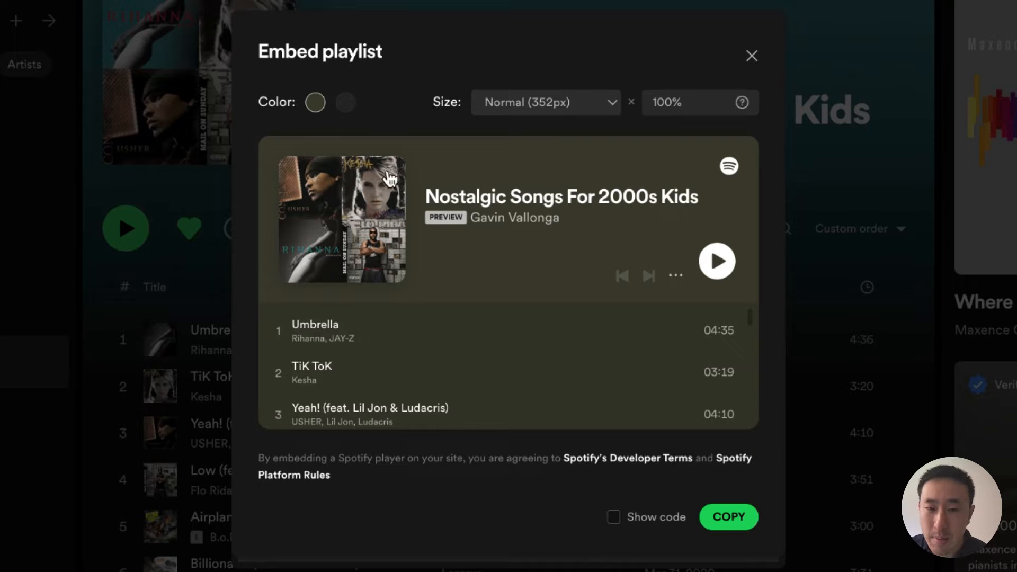
mouse_move(362, 288)
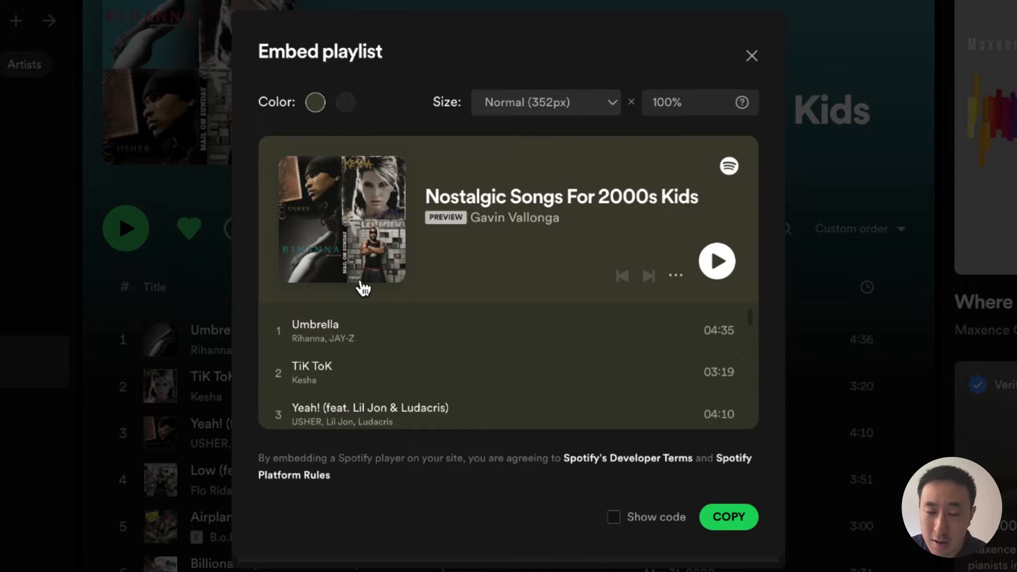
mouse_move(366, 262)
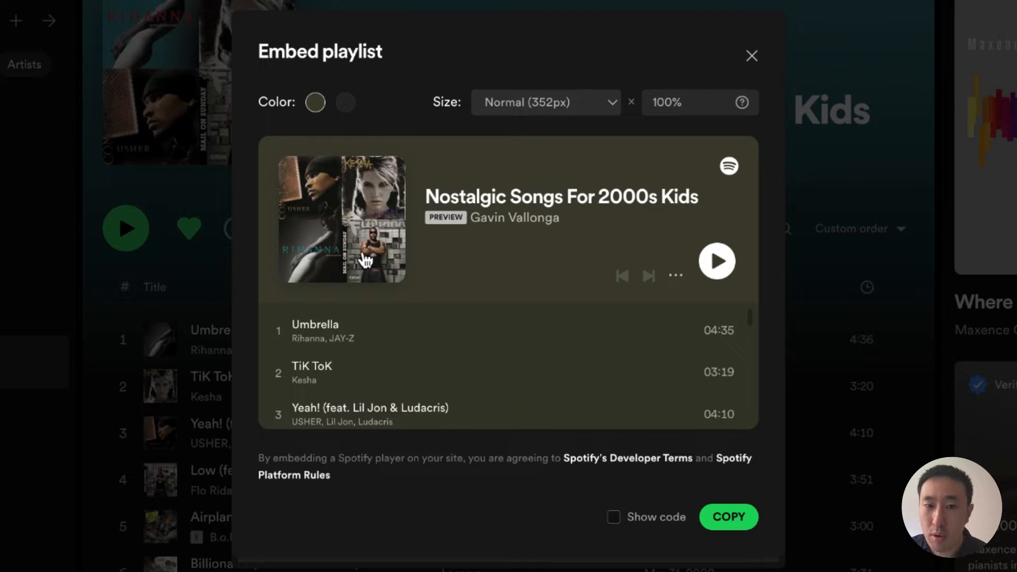
mouse_move(373, 223)
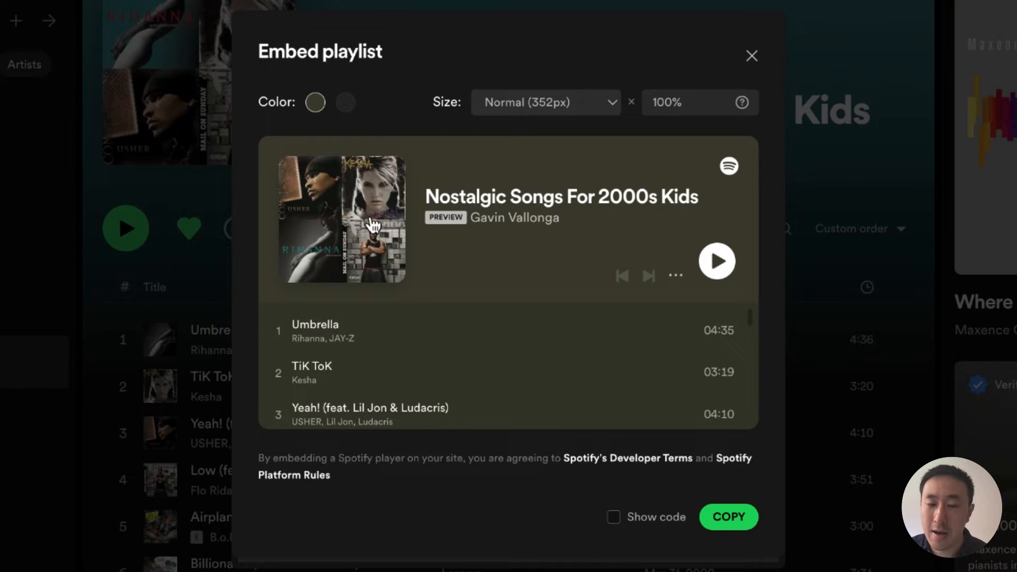
mouse_move(340, 245)
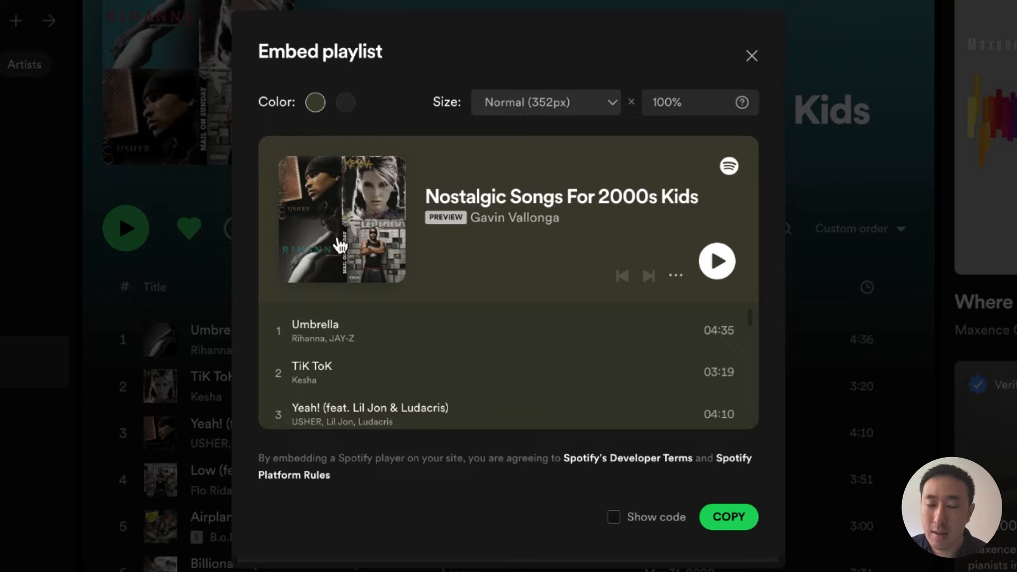
mouse_move(328, 161)
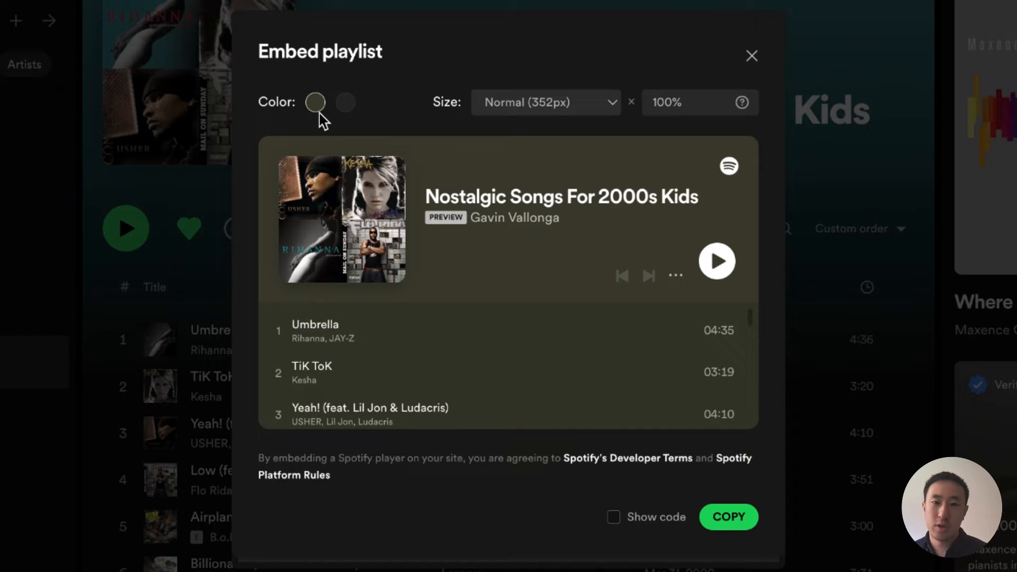
mouse_move(333, 83)
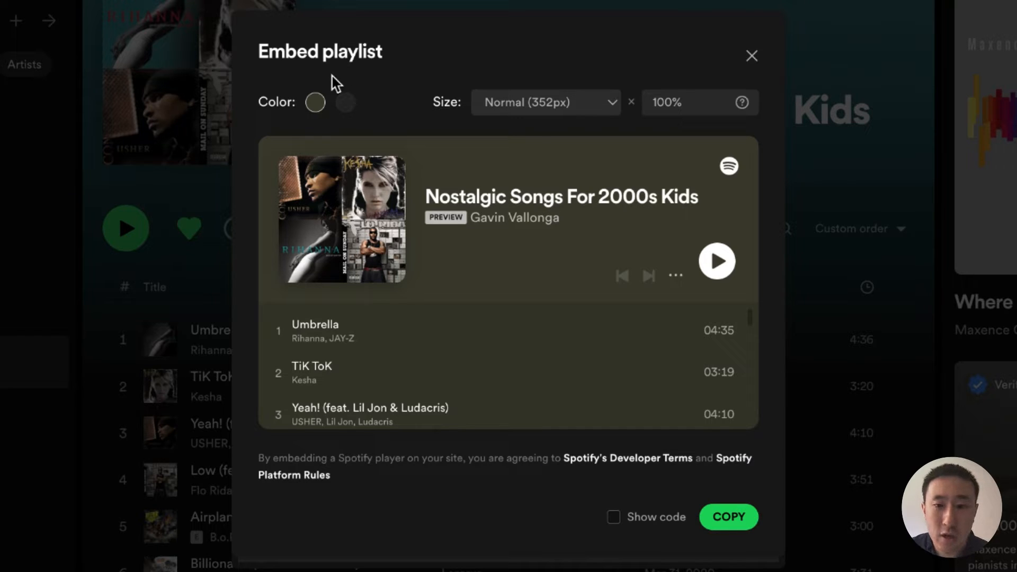
Try Compact size, keep Normal (352px), copy the playlist embed code and return to Chrome.
left_click(545, 102)
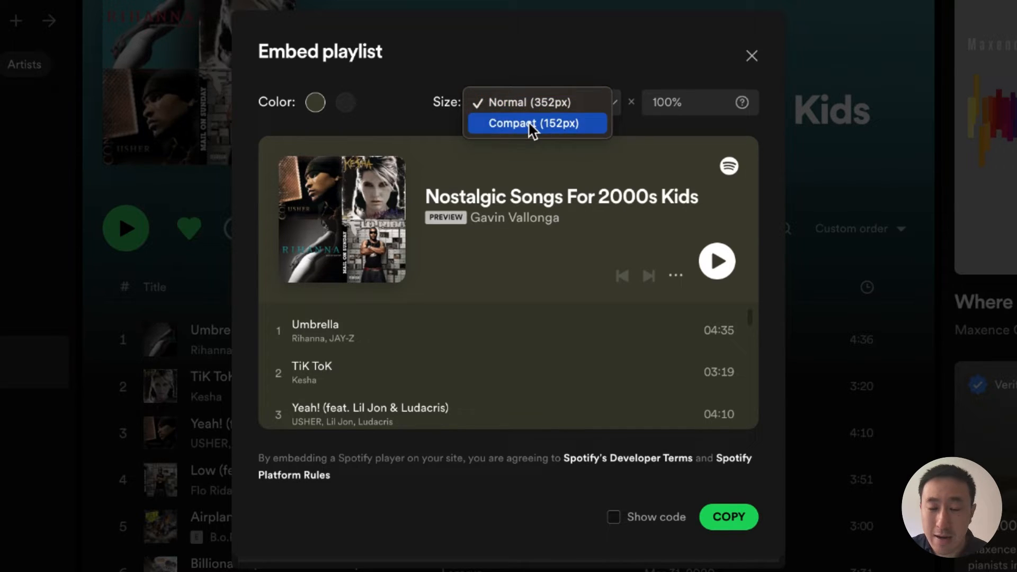
left_click(536, 123)
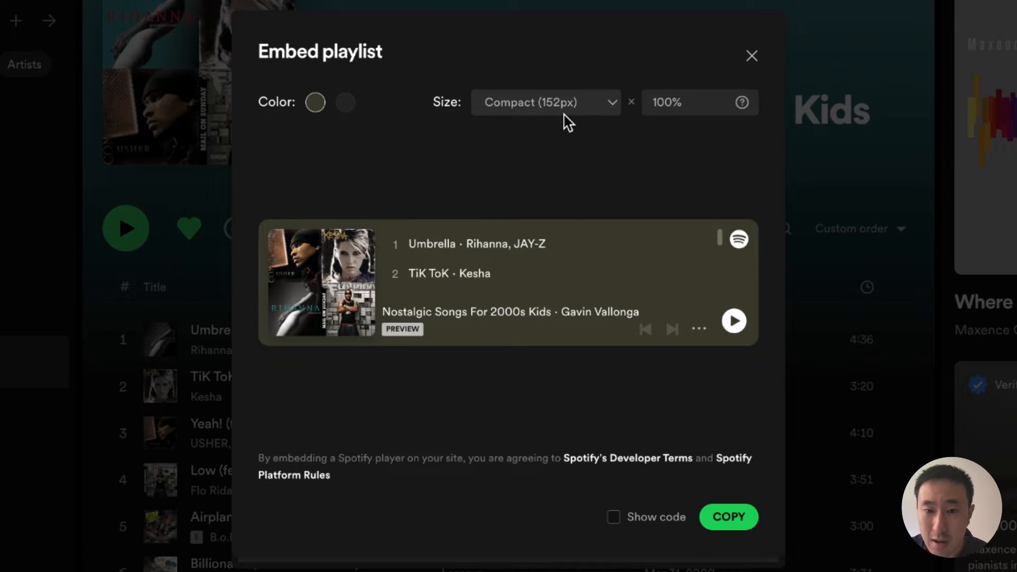
left_click(544, 102)
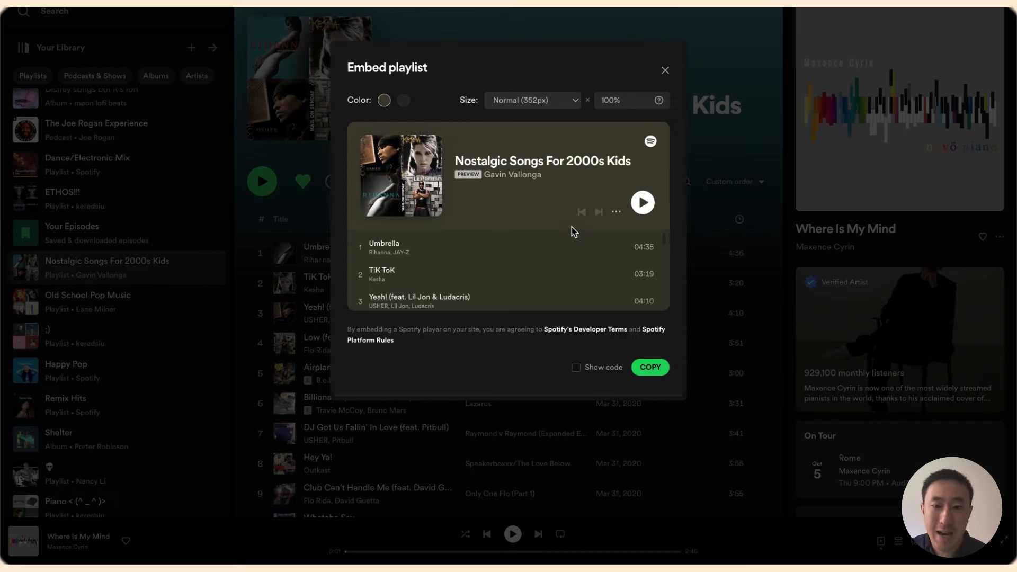
mouse_move(540, 114)
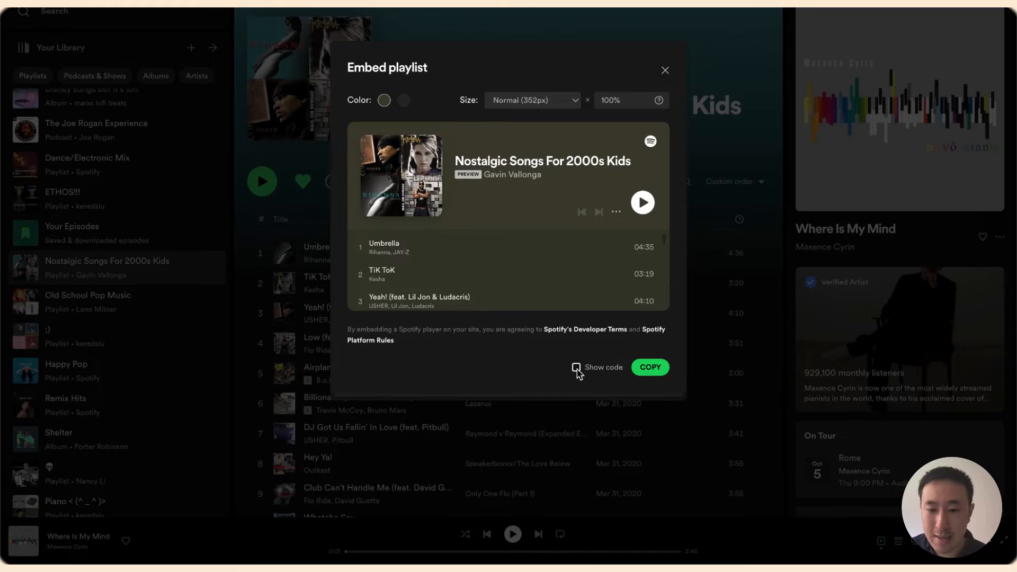
left_click(576, 368)
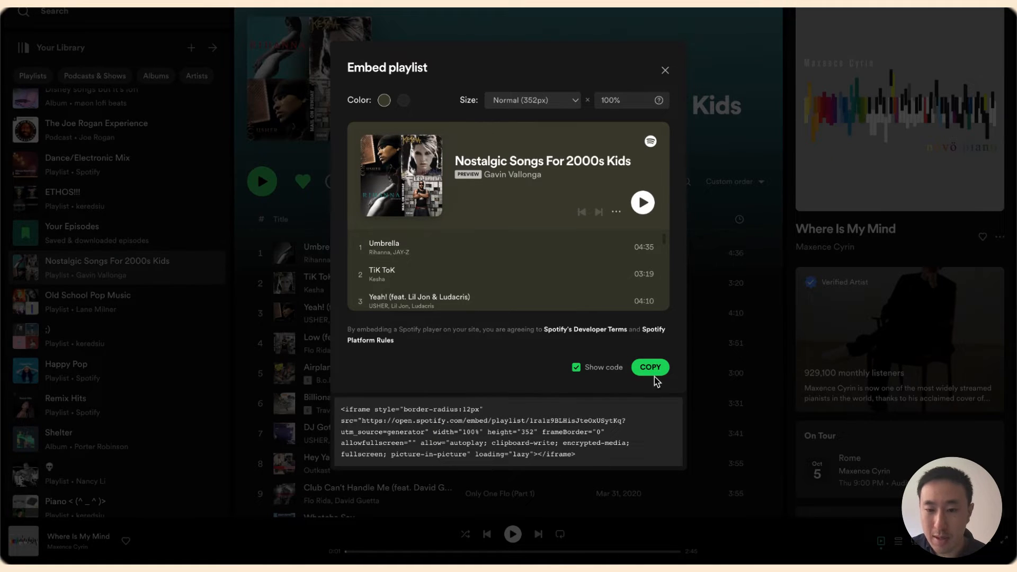
left_click(649, 367)
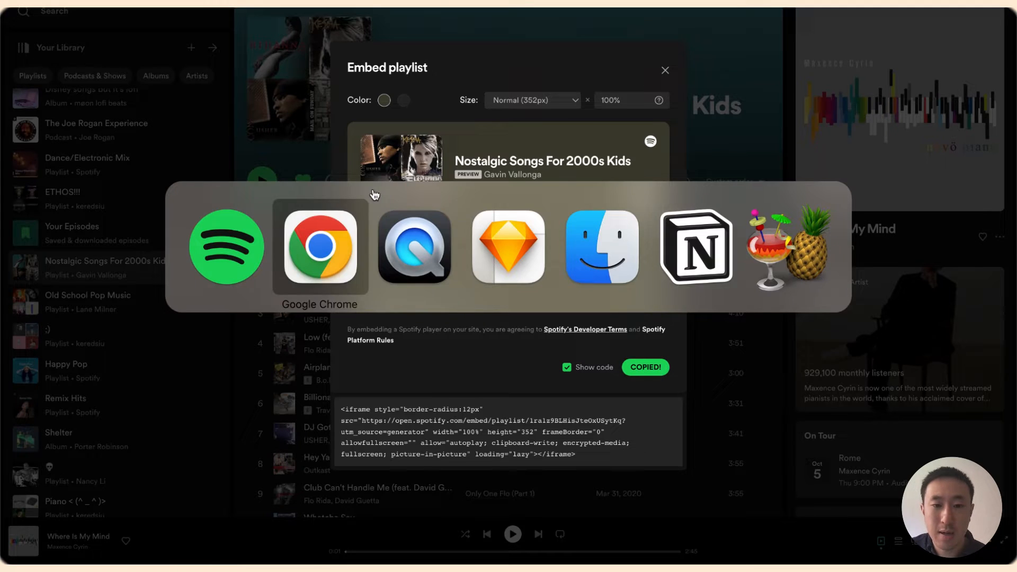
left_click(319, 245)
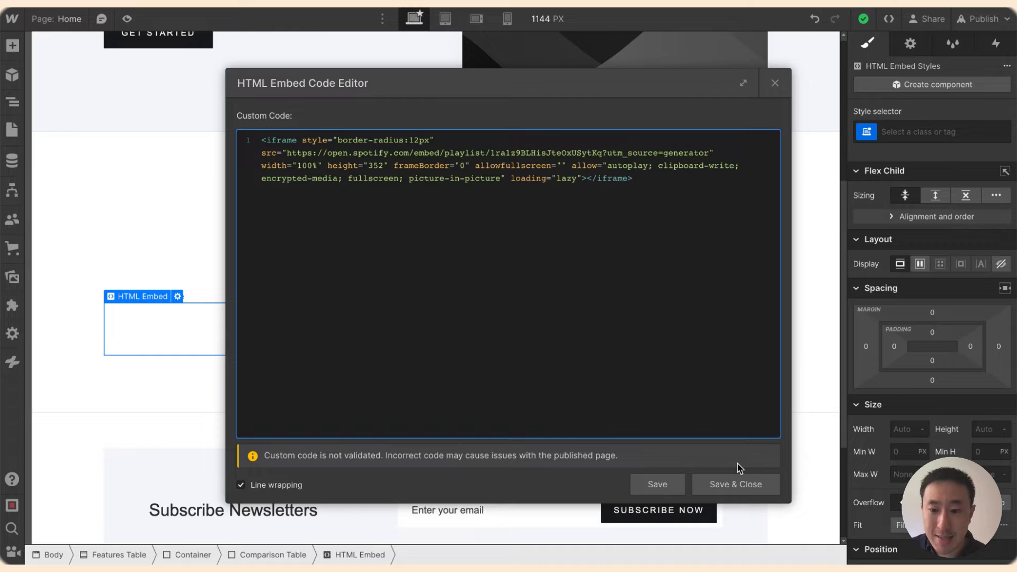
Save the pasted playlist iframe code so the live Spotify player appears in the section.
left_click(735, 485)
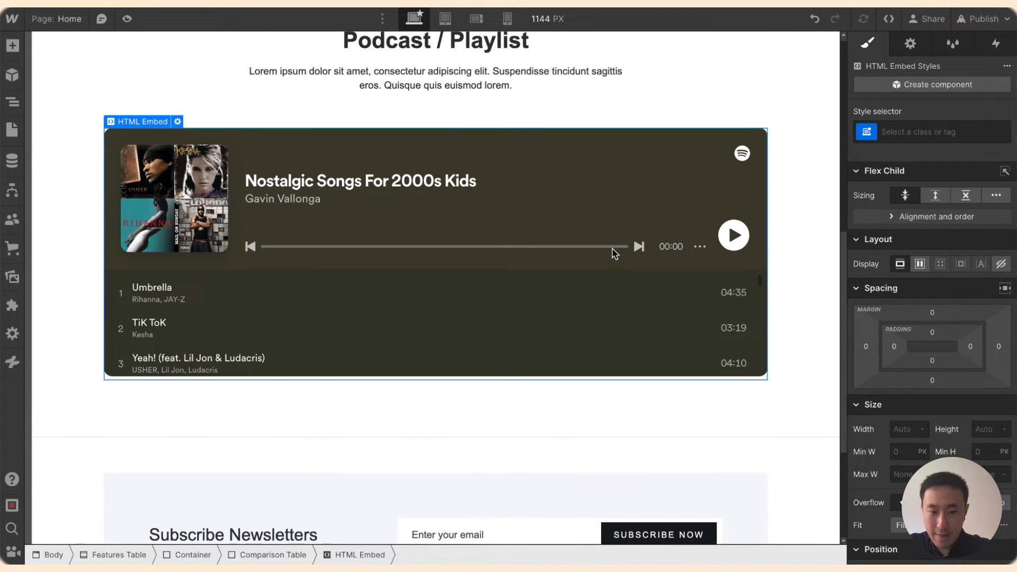
mouse_move(592, 227)
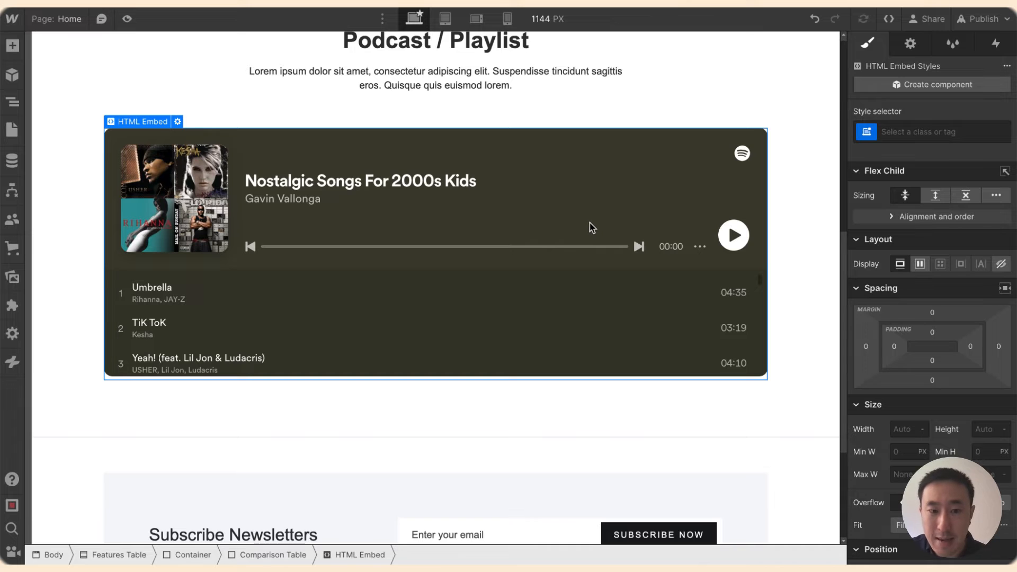
scroll("down", 3)
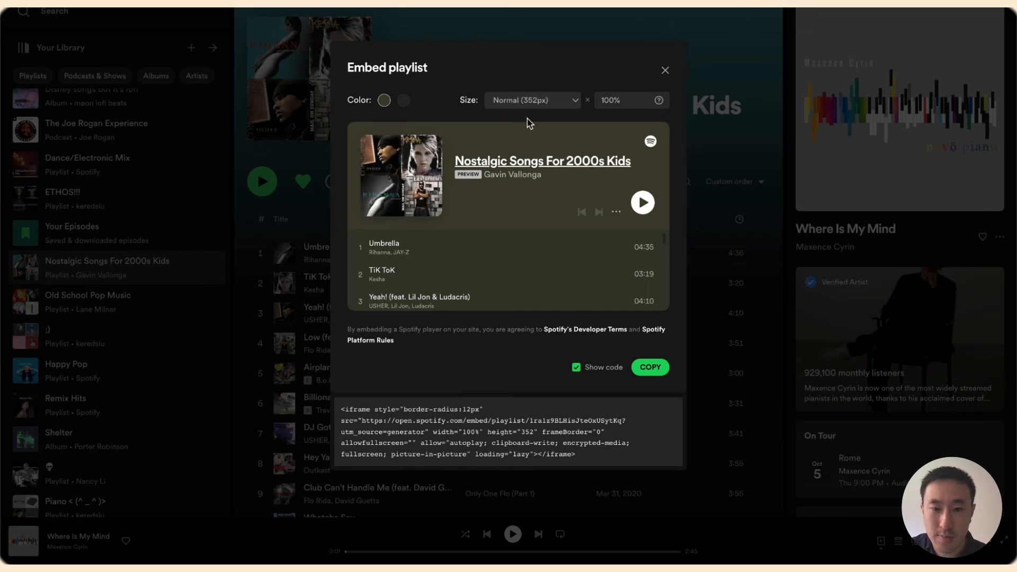
left_click(664, 70)
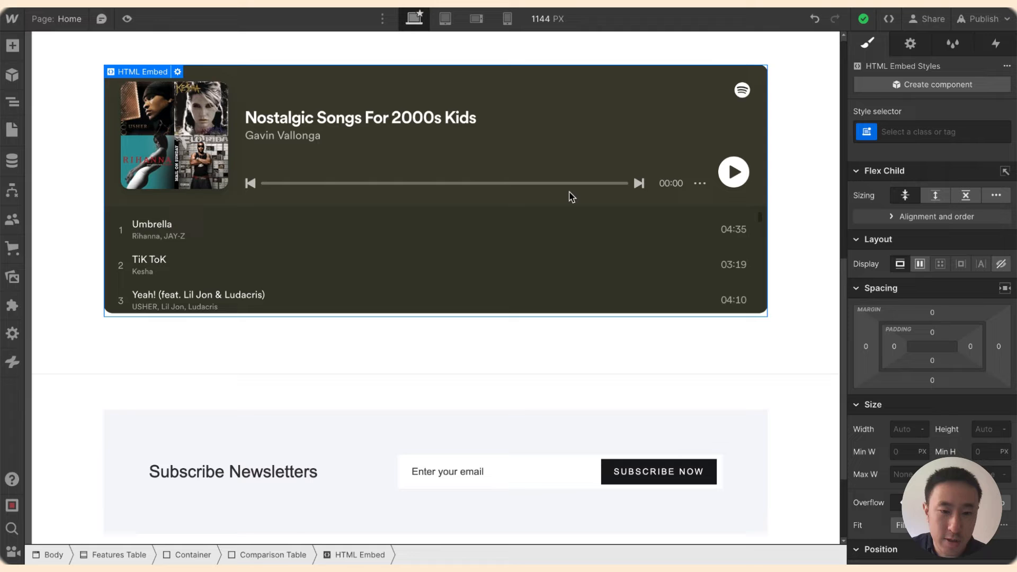
Reopen the playlist embed's HTML code editor showing the 352 height value.
scroll("up", 3)
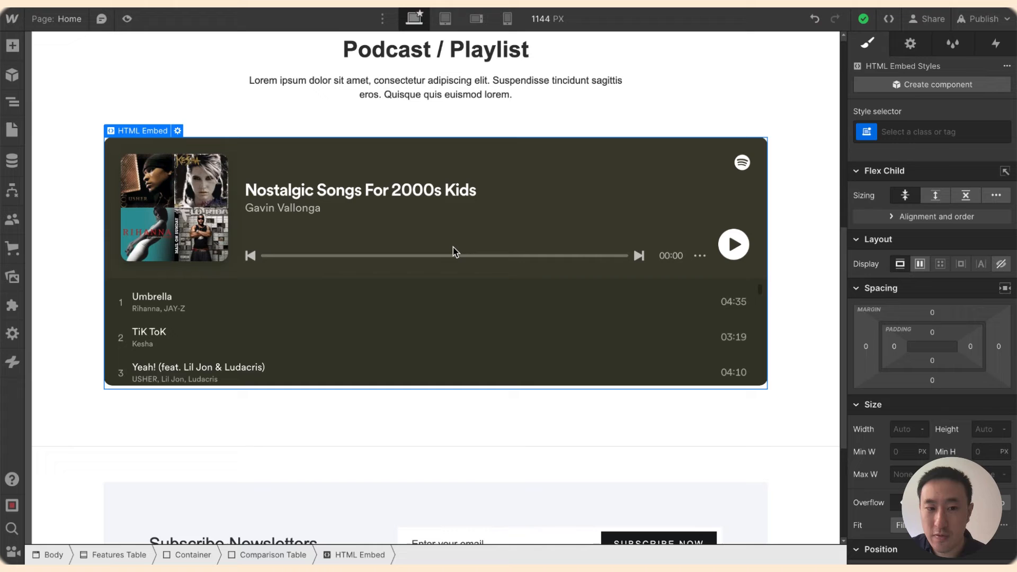
mouse_move(447, 244)
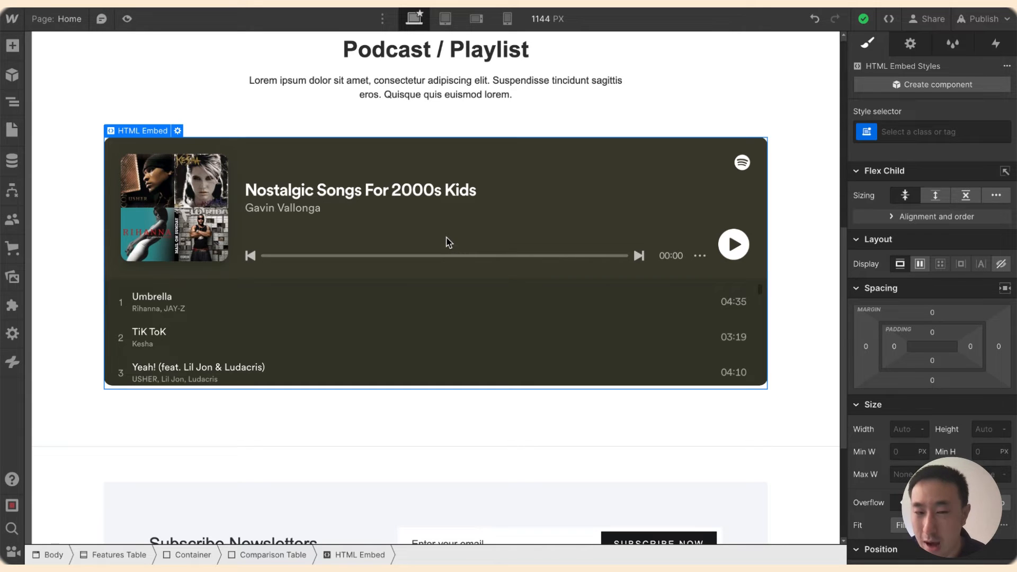
mouse_move(439, 235)
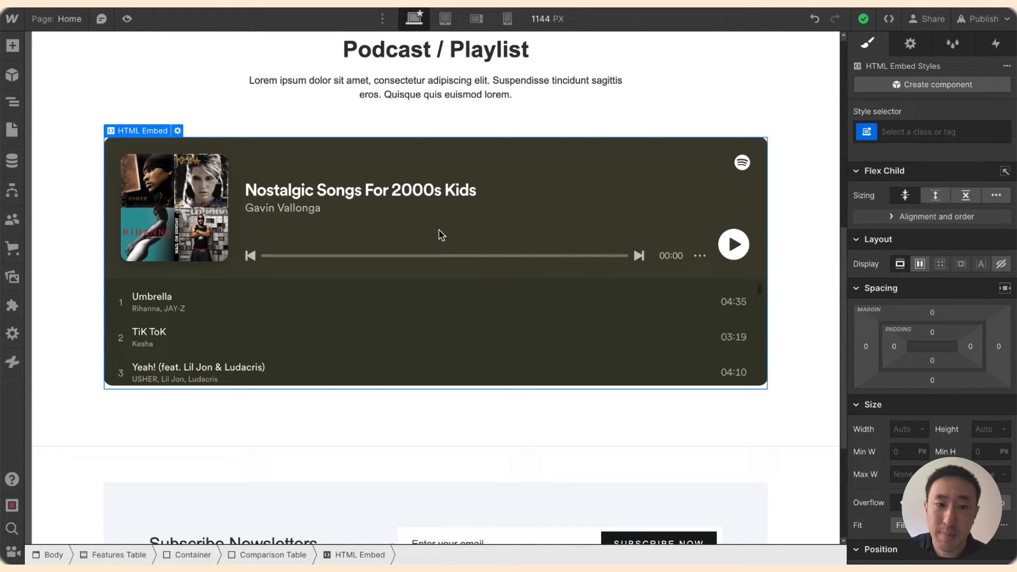
double_click(438, 235)
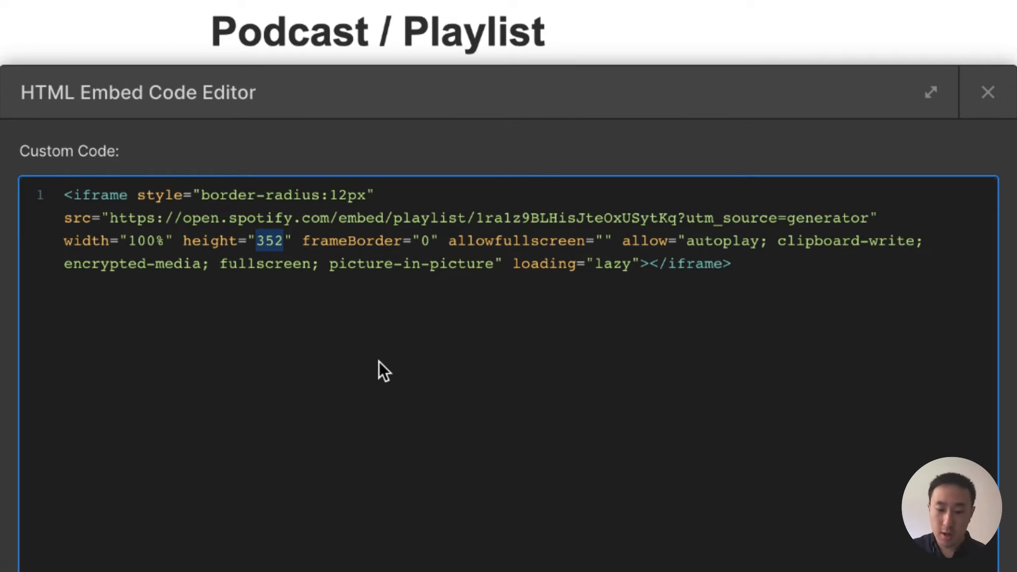
Change the iframe height from 352 to 800 and save the embed.
type("800")
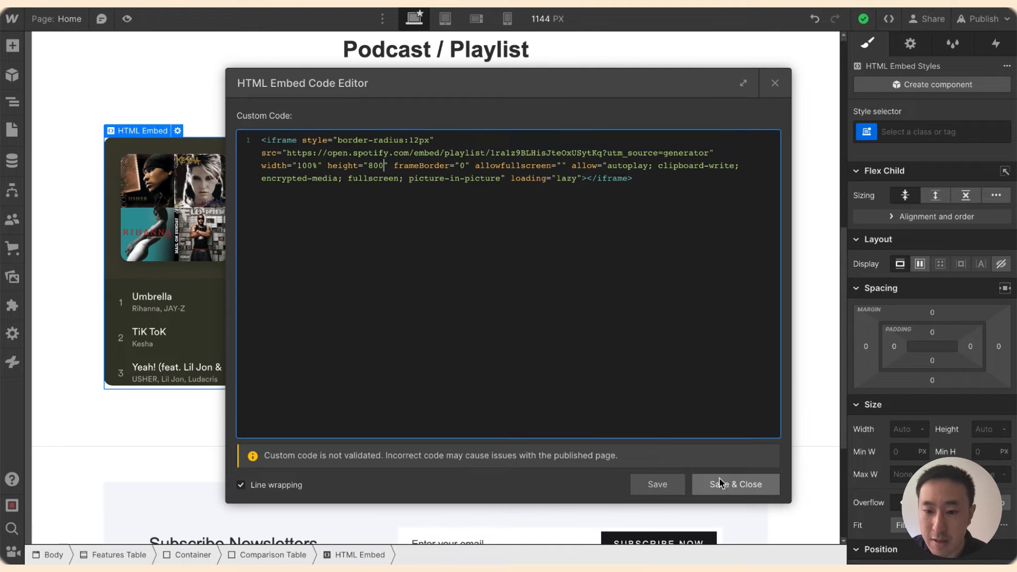
left_click(736, 484)
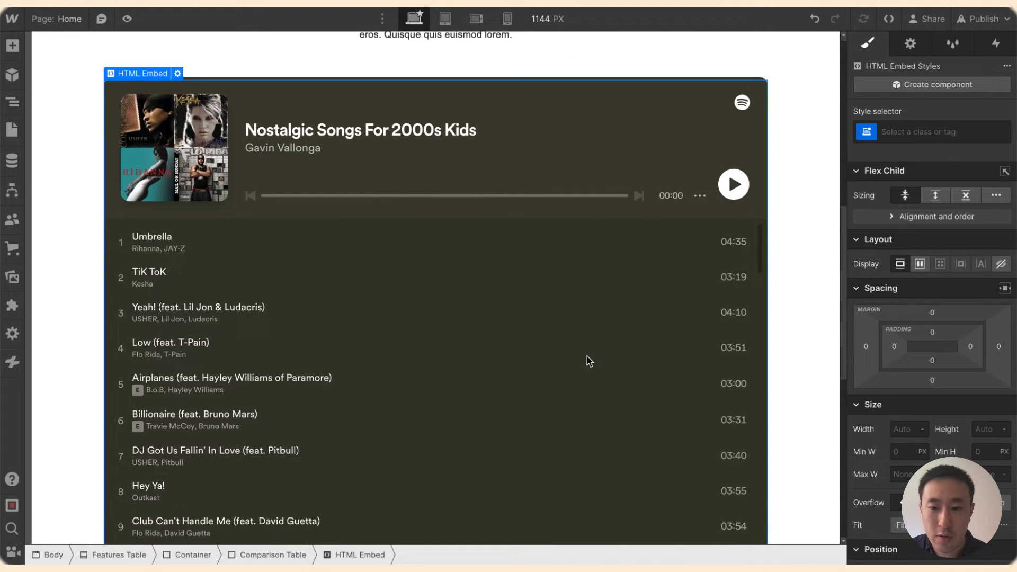
Publish the Webflow site to its selected staging domain.
scroll("up", 3)
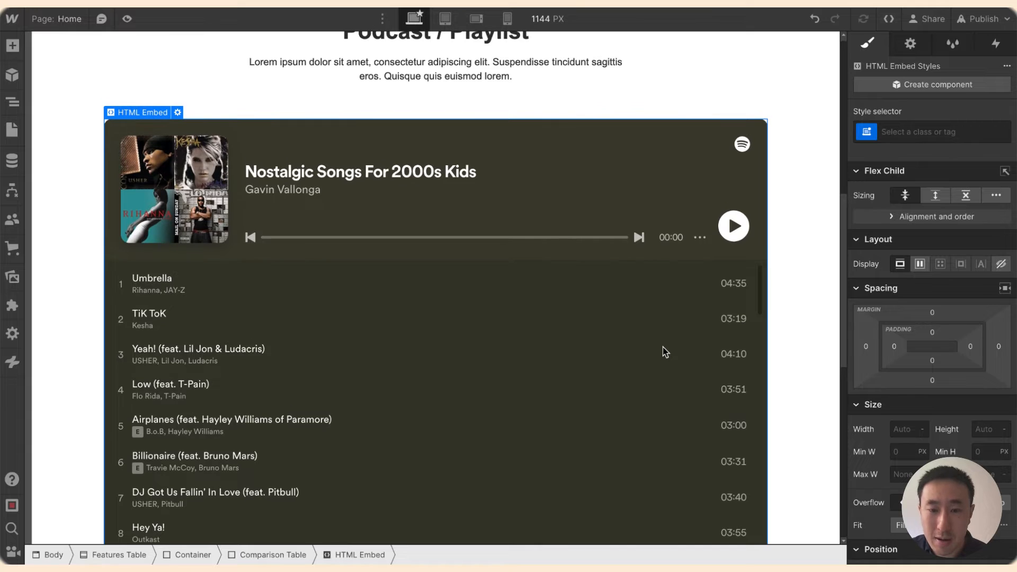
left_click(983, 18)
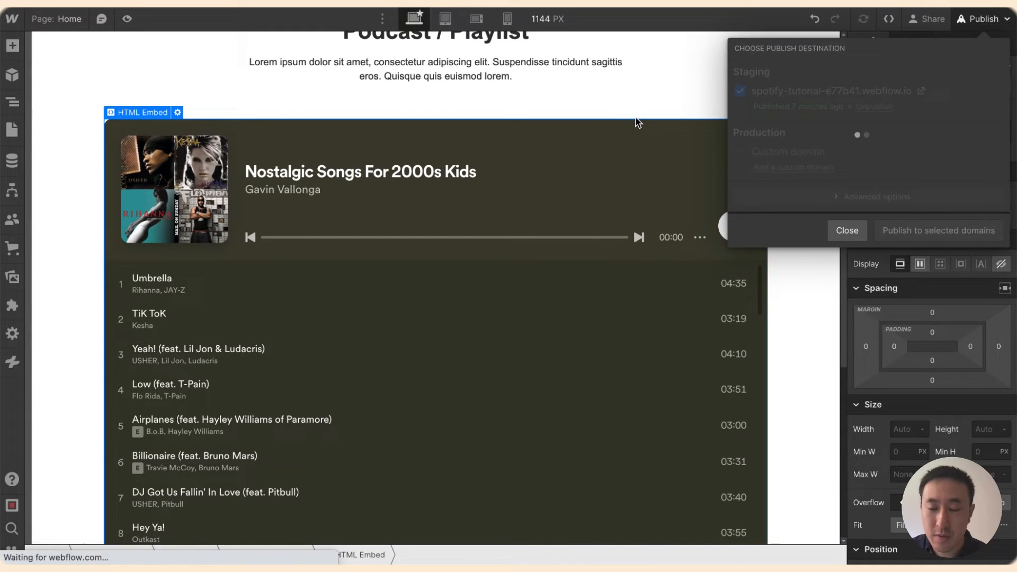
left_click(938, 230)
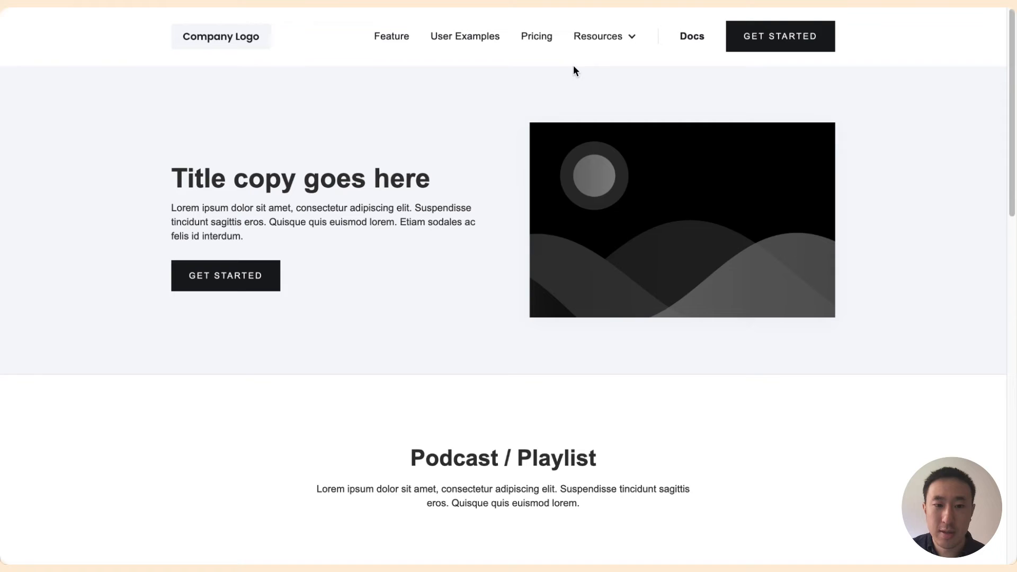
scroll("down", 3)
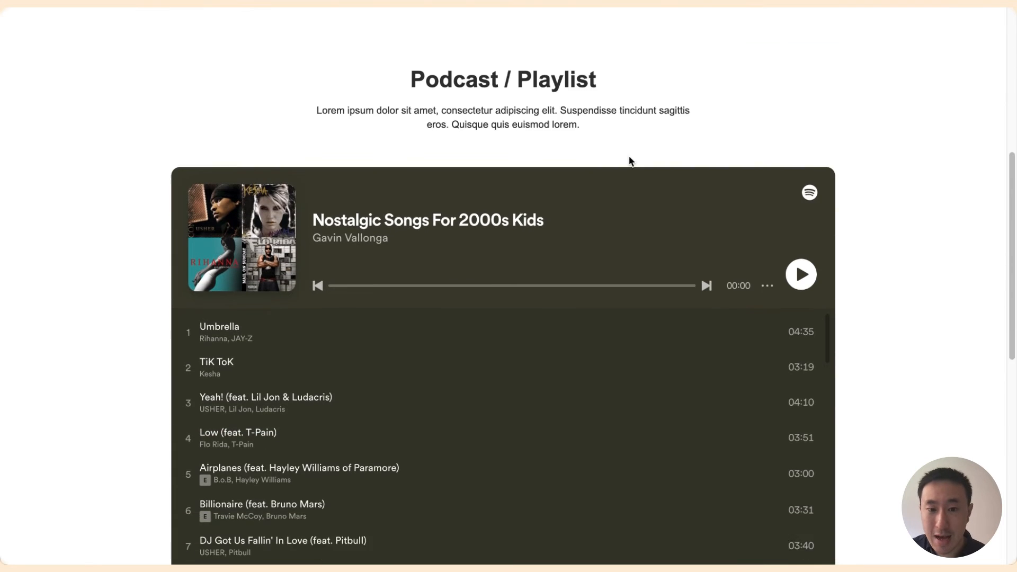
scroll("down", 3)
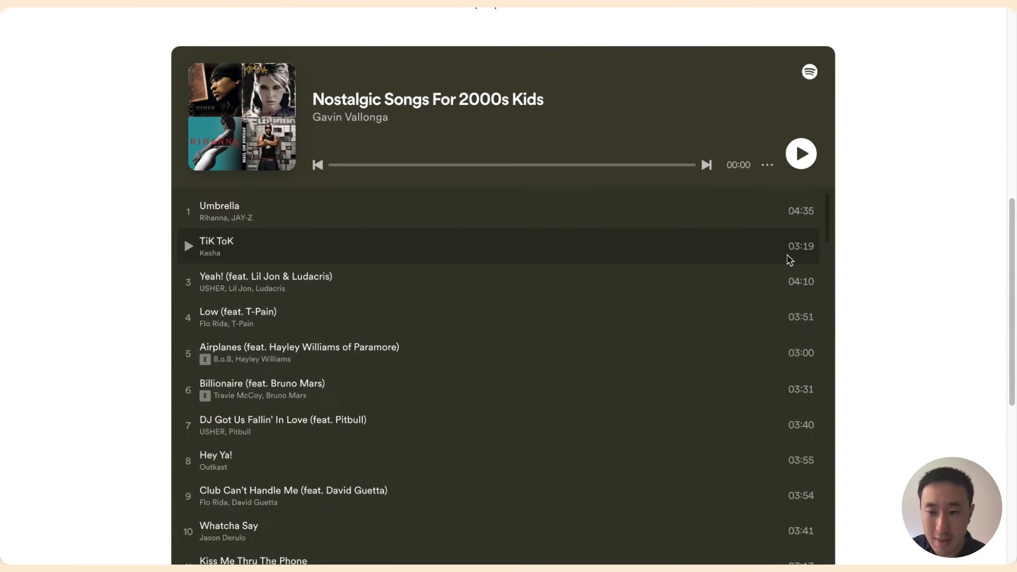
scroll("up", 3)
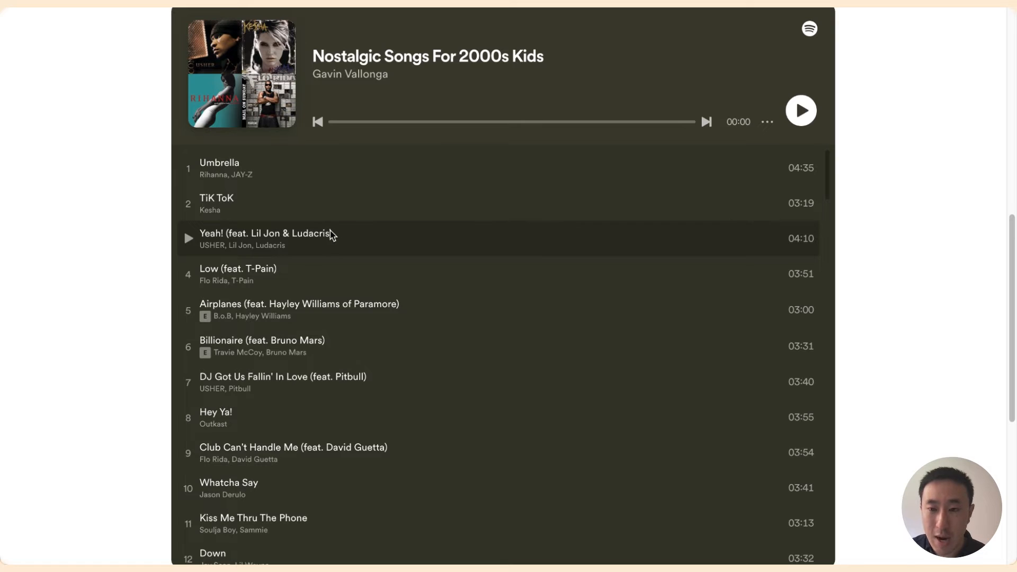
scroll("down", 3)
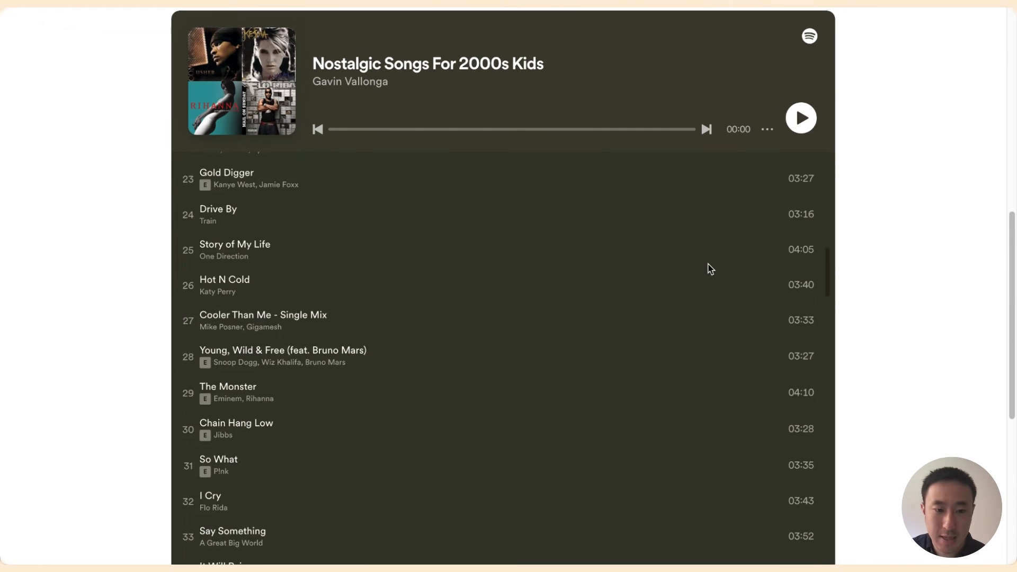
scroll("down", 3)
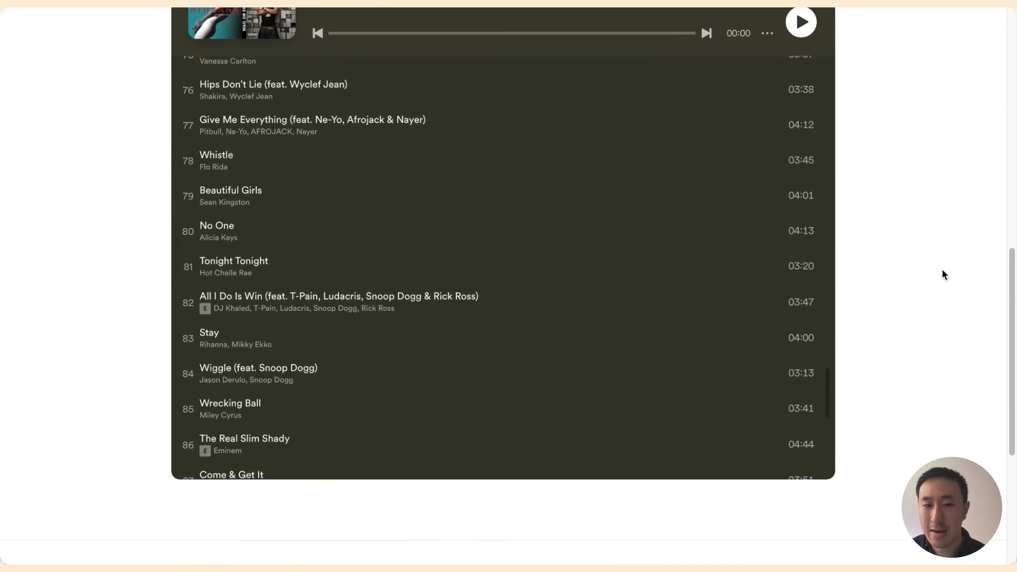
scroll("up", 3)
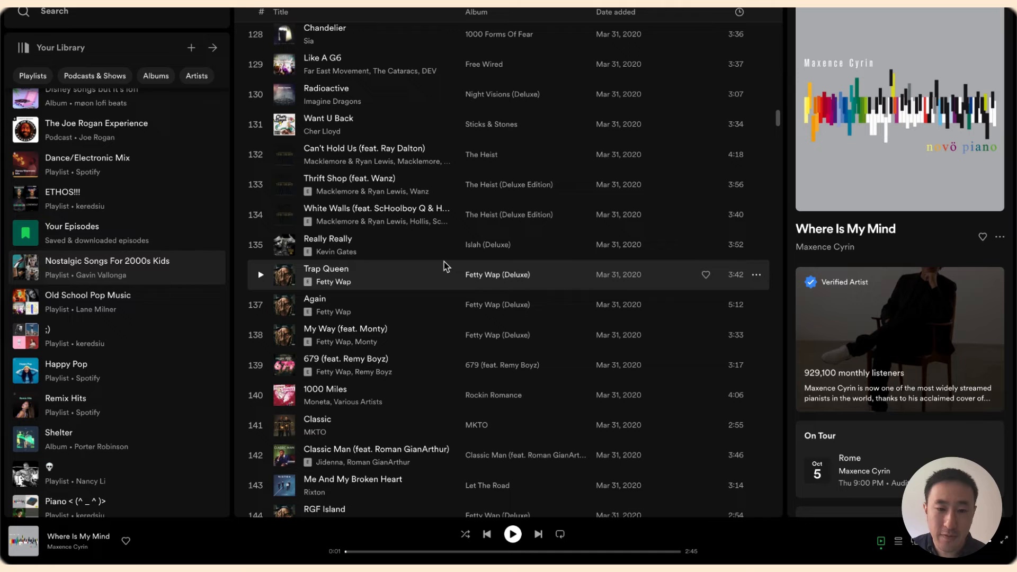
mouse_move(523, 272)
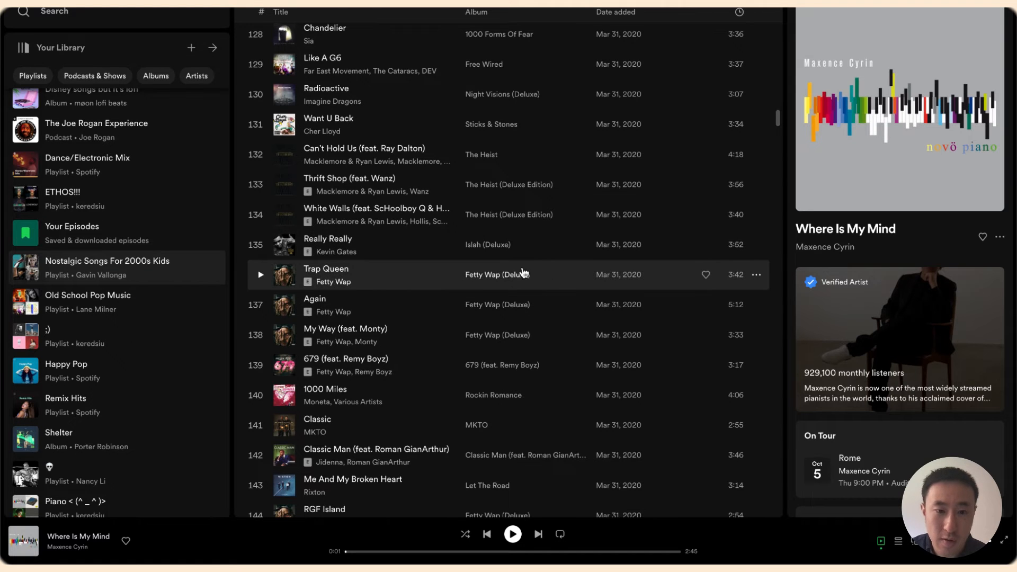
Embed the Where Is My Mind track with dark colour, copy its code and close the preview.
scroll("up", 3)
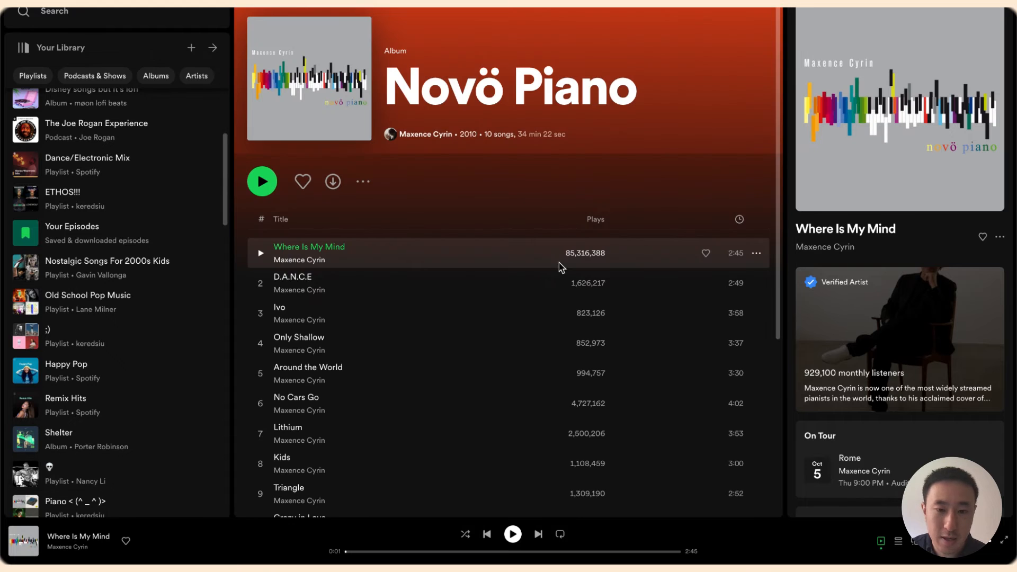
mouse_move(757, 261)
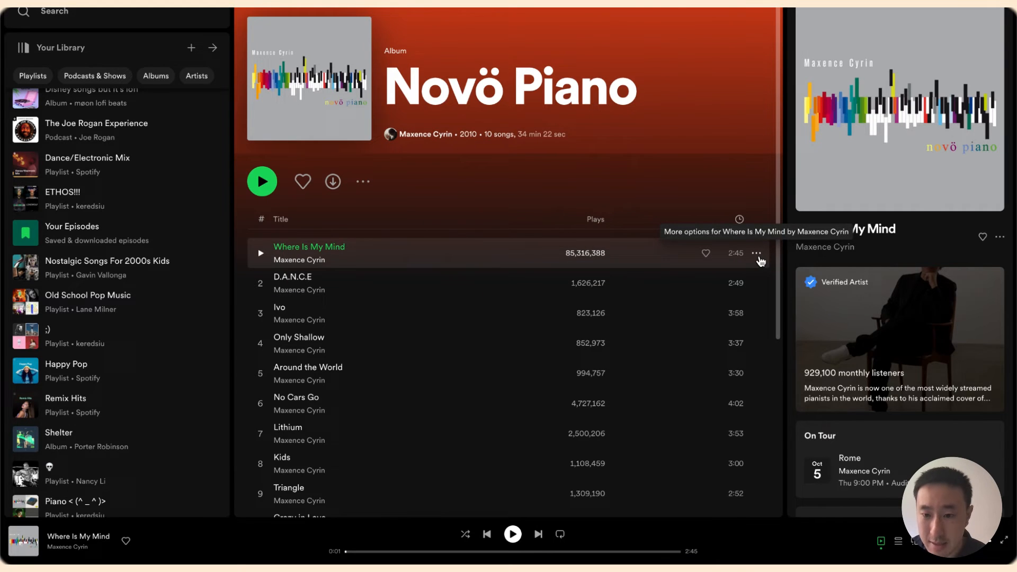
left_click(756, 253)
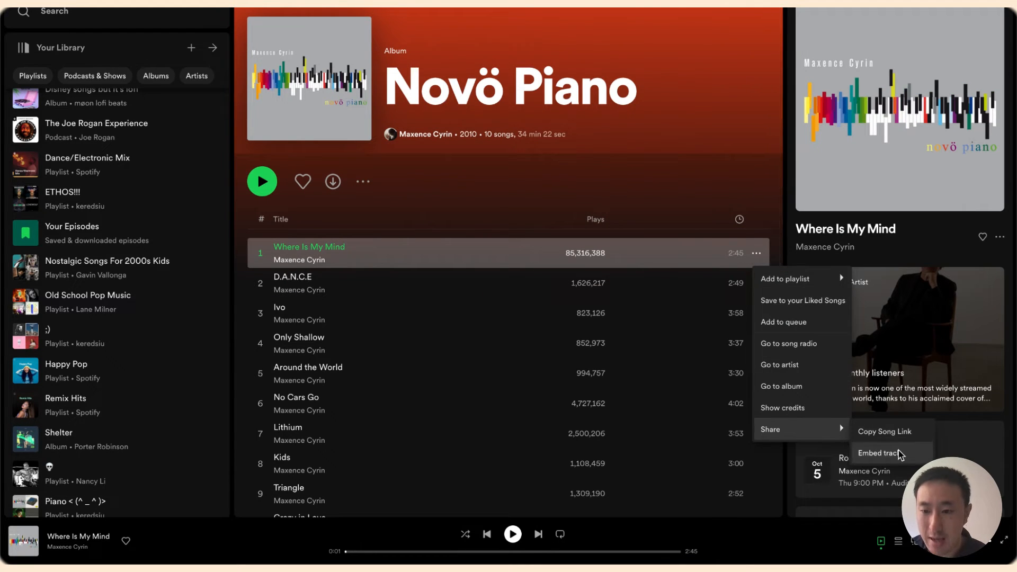
left_click(883, 453)
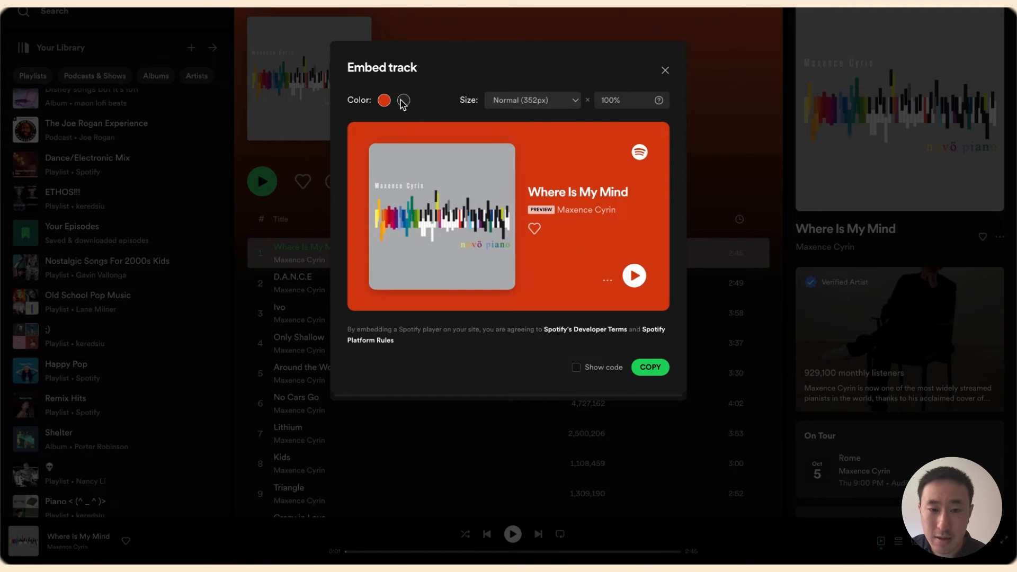
left_click(403, 101)
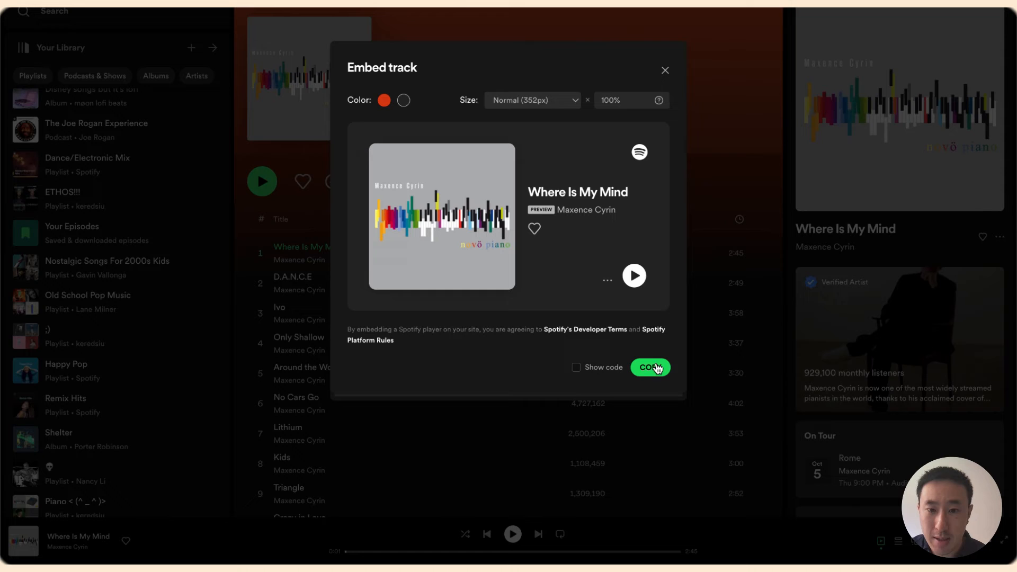
left_click(531, 99)
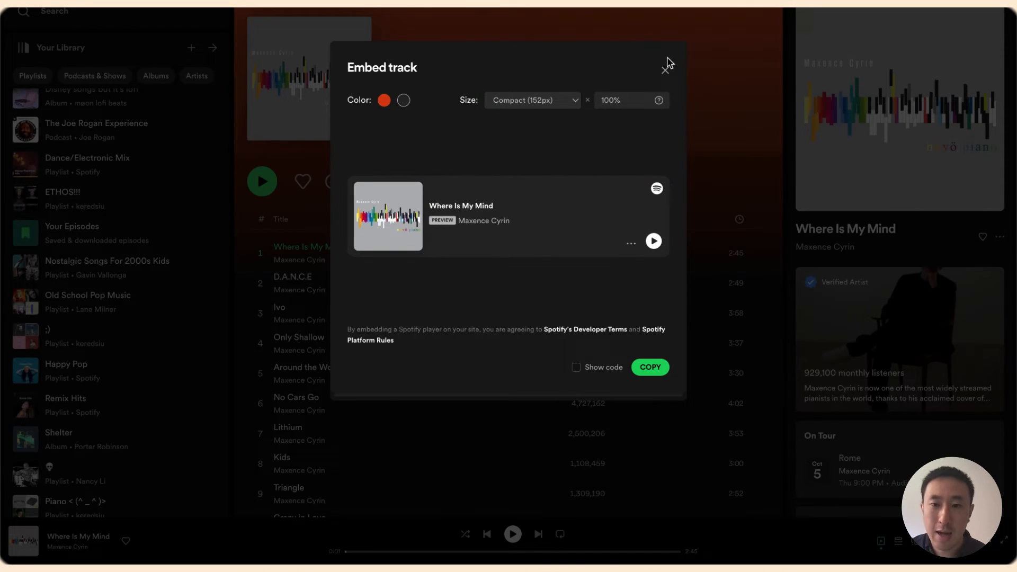
left_click(666, 66)
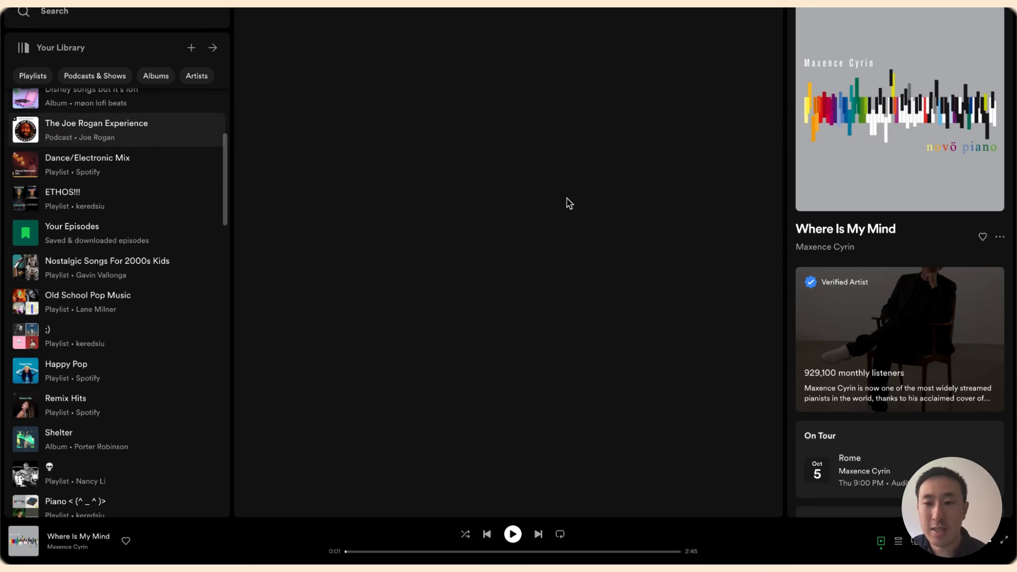
Choose Share > Embed show for The Joe Rogan Experience from its ⋯ menu.
left_click(96, 129)
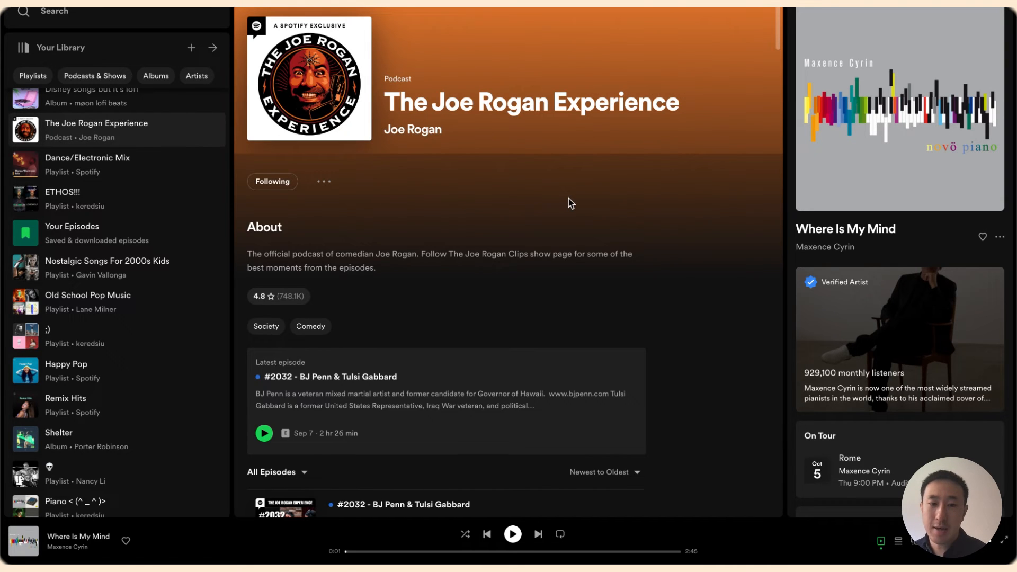
left_click(323, 181)
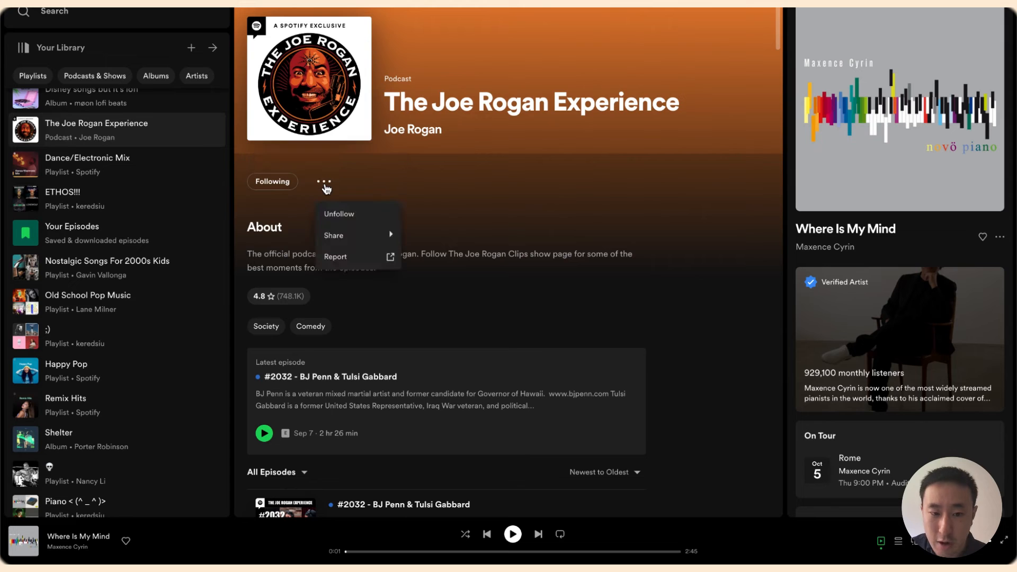
left_click(334, 235)
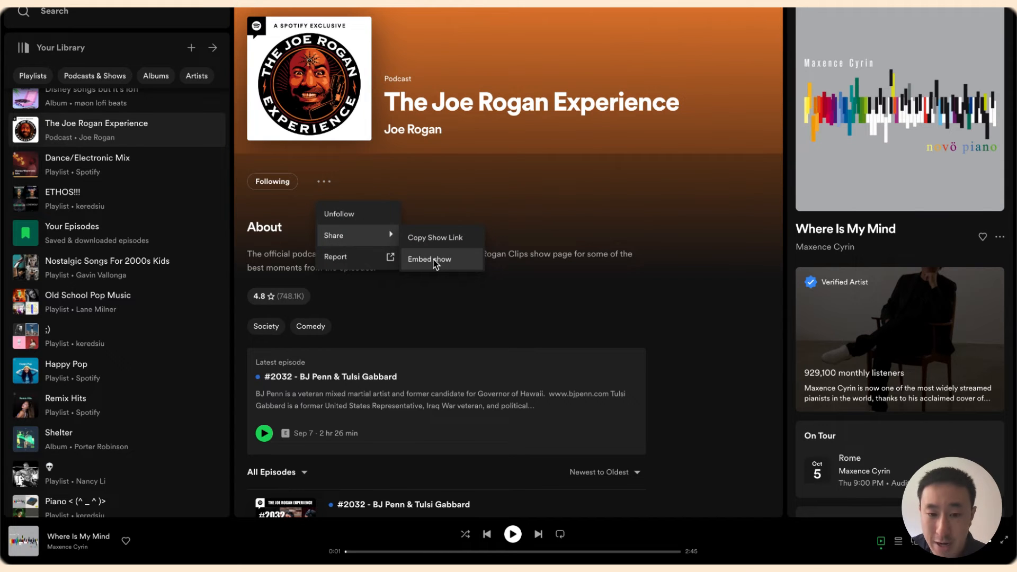
left_click(429, 258)
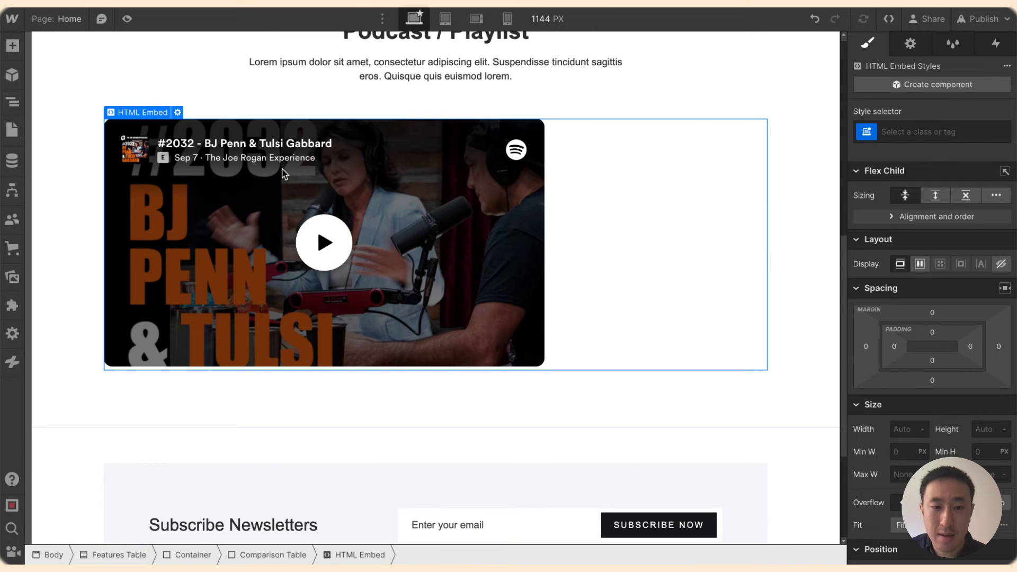
mouse_move(427, 218)
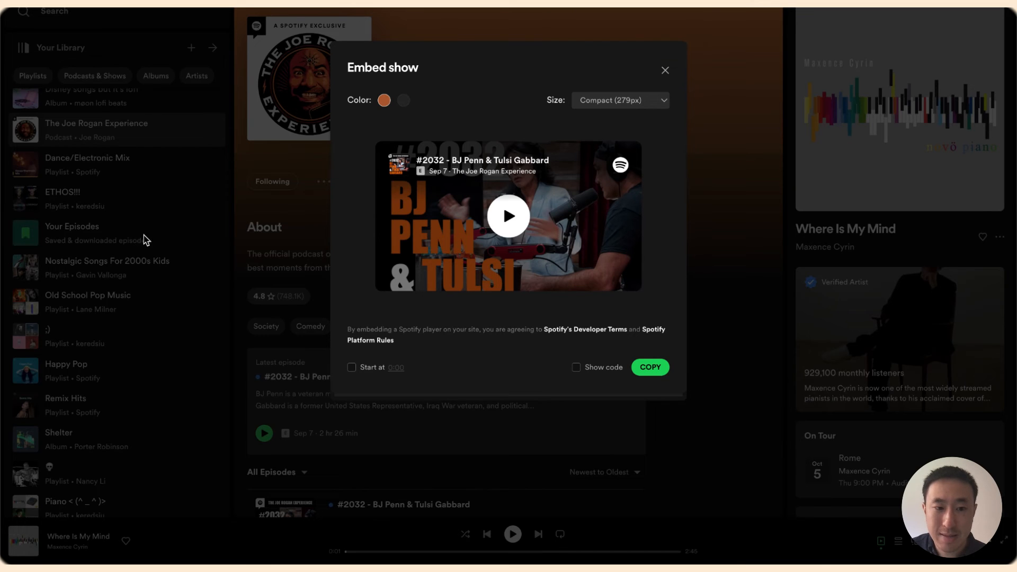
Close the Embed show preview and open the Sustainable Builders Yak Podcast playlist's 21 episodes.
left_click(664, 70)
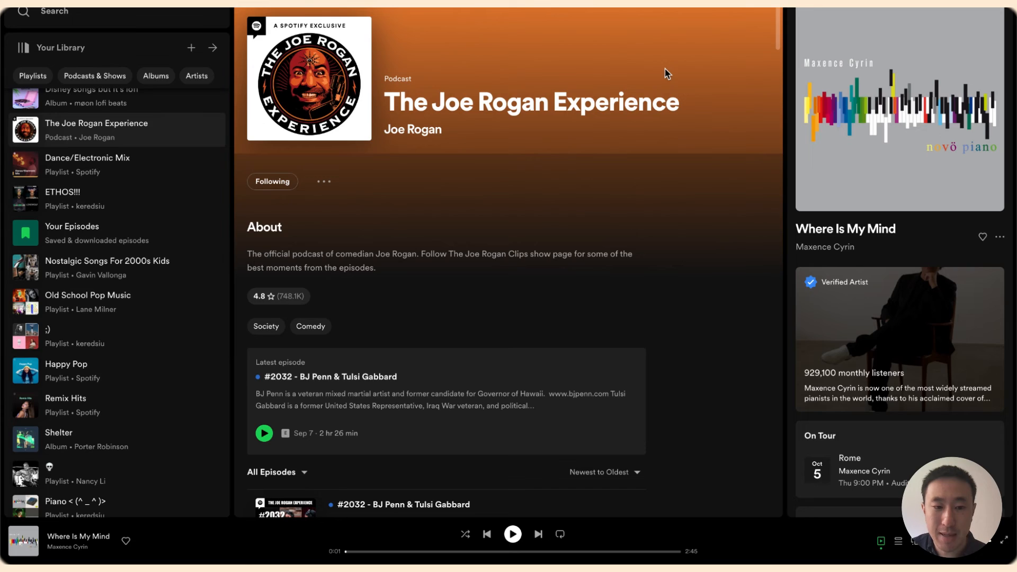
scroll("up", 3)
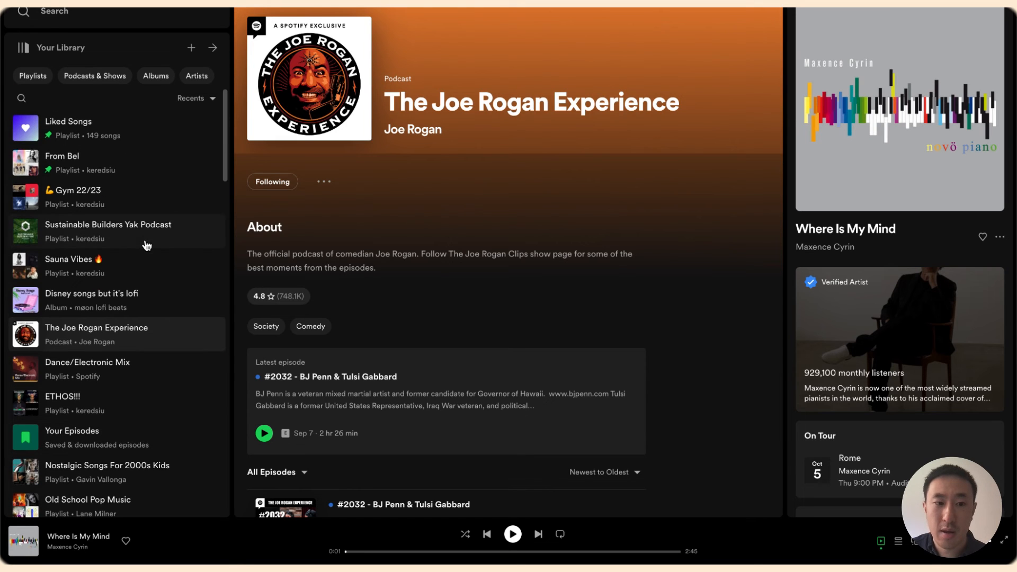
left_click(108, 231)
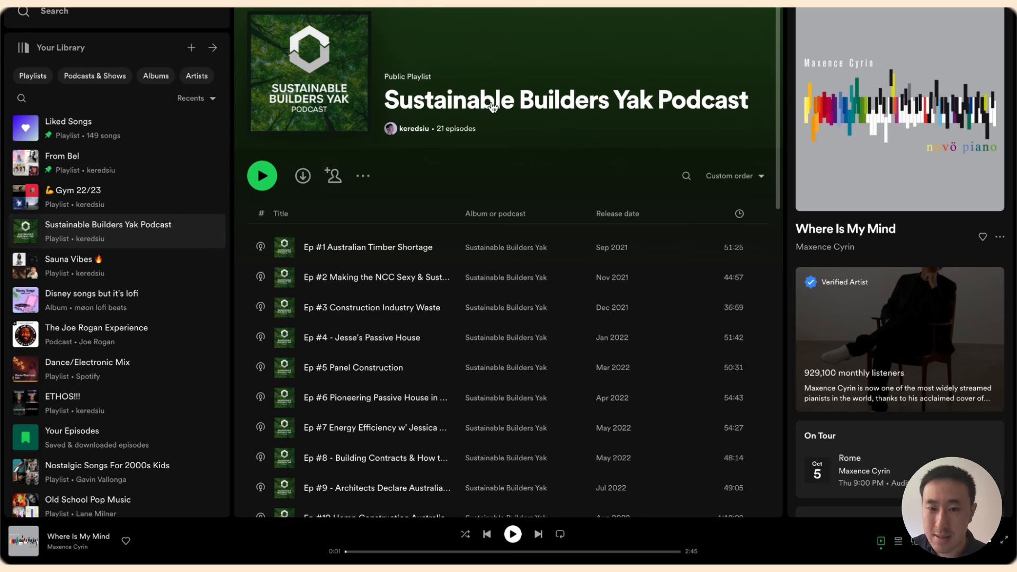
mouse_move(670, 123)
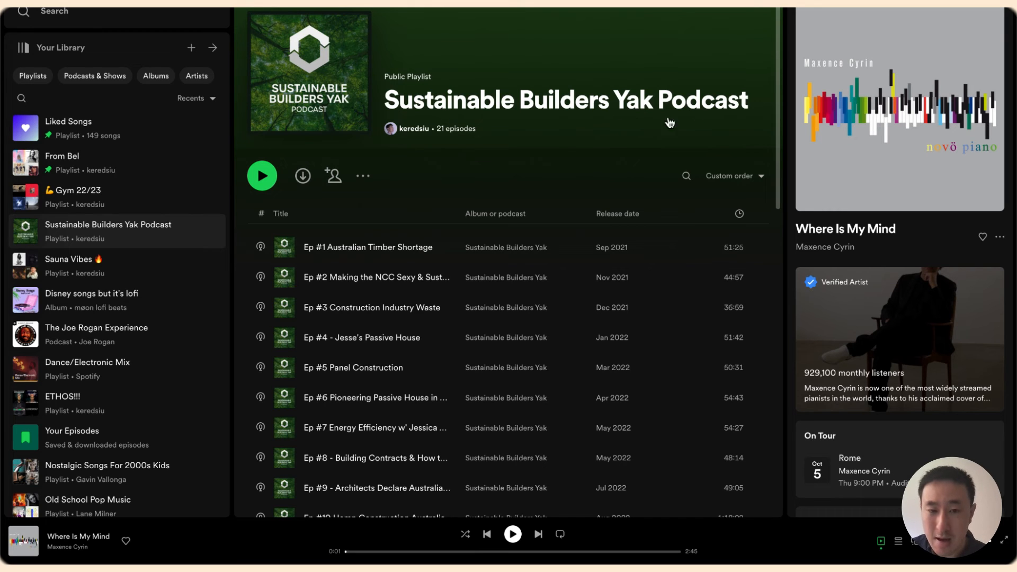
scroll("down", 3)
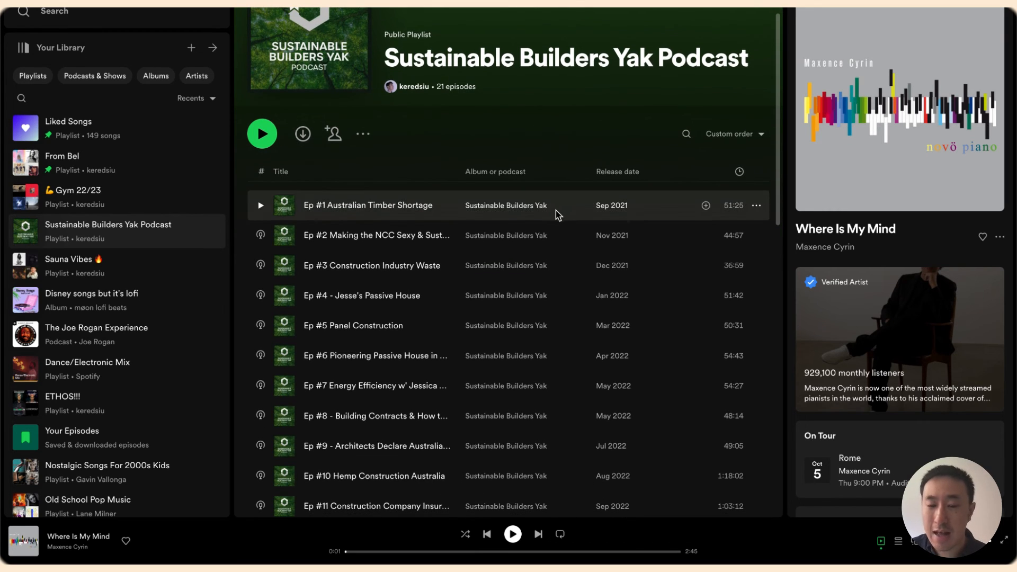
mouse_move(737, 264)
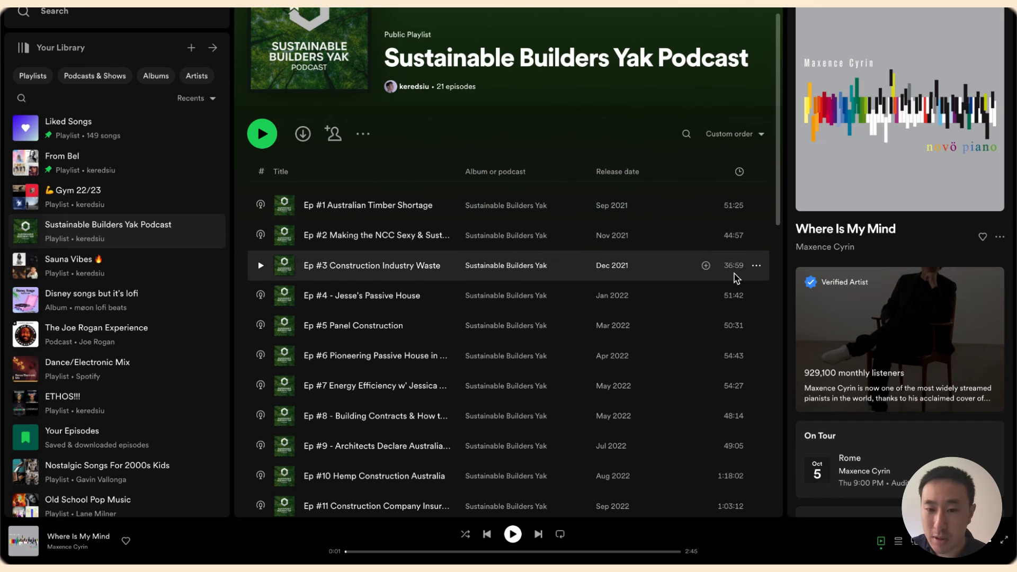
mouse_move(673, 273)
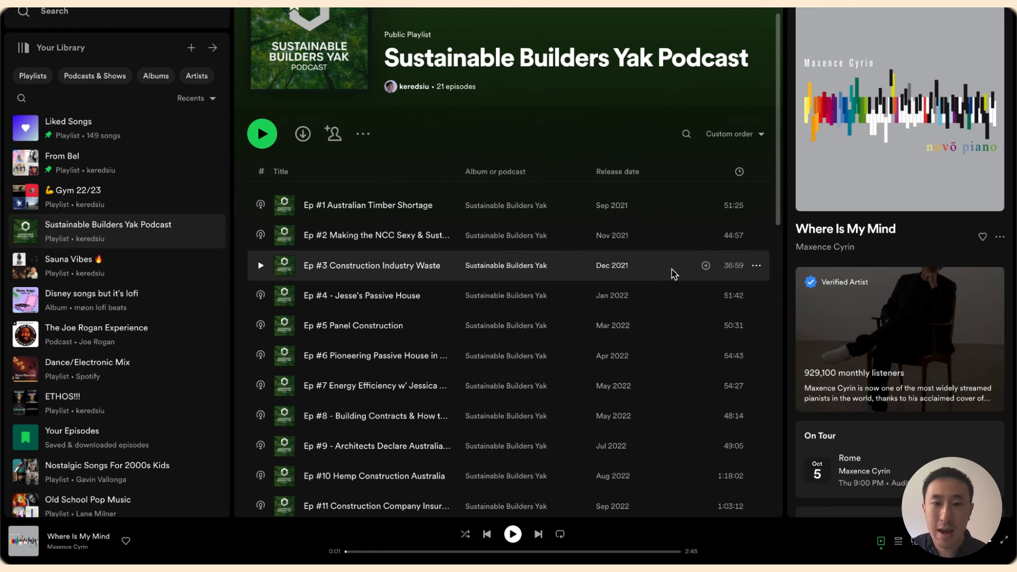
mouse_move(472, 141)
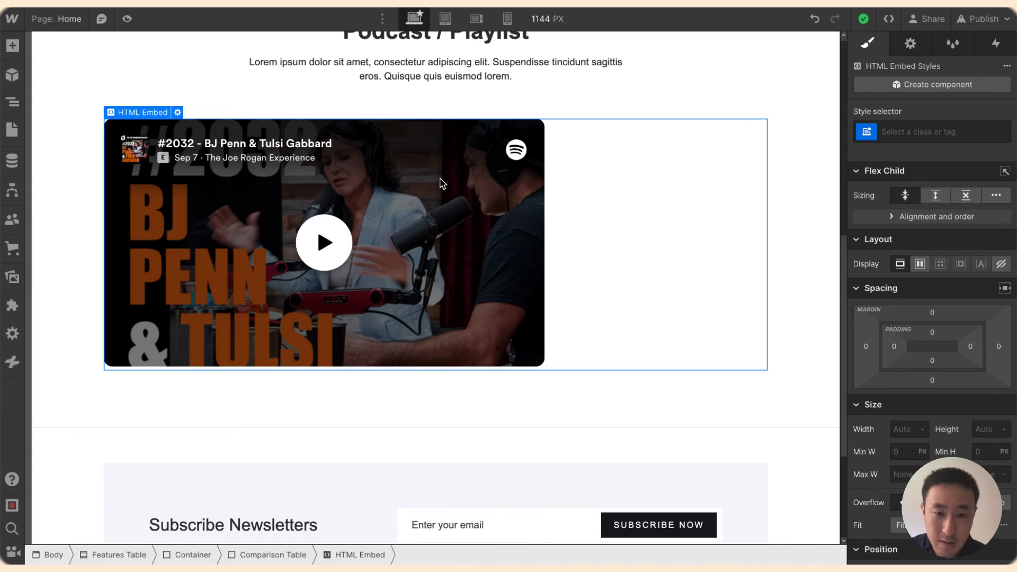
scroll("up", 3)
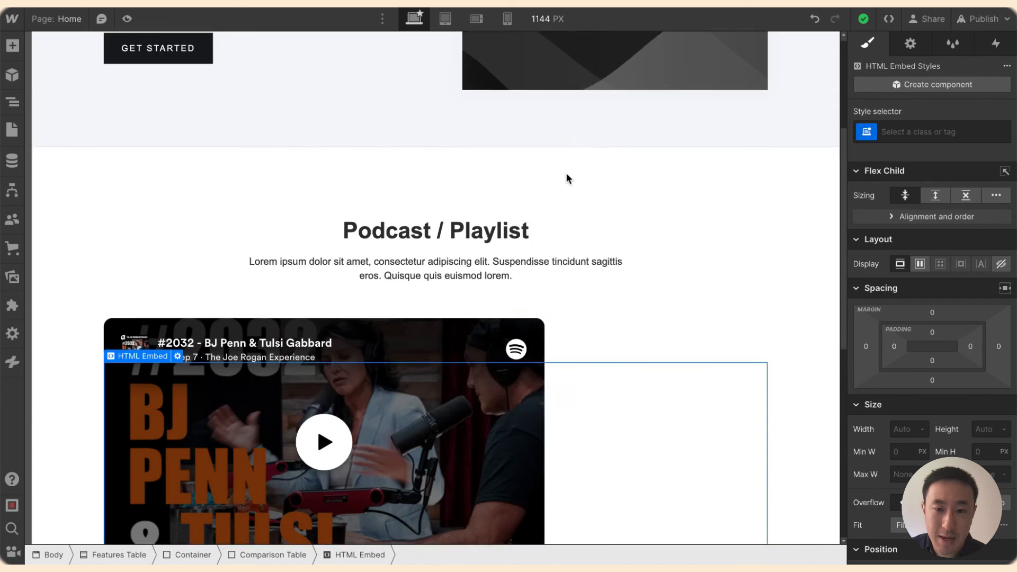